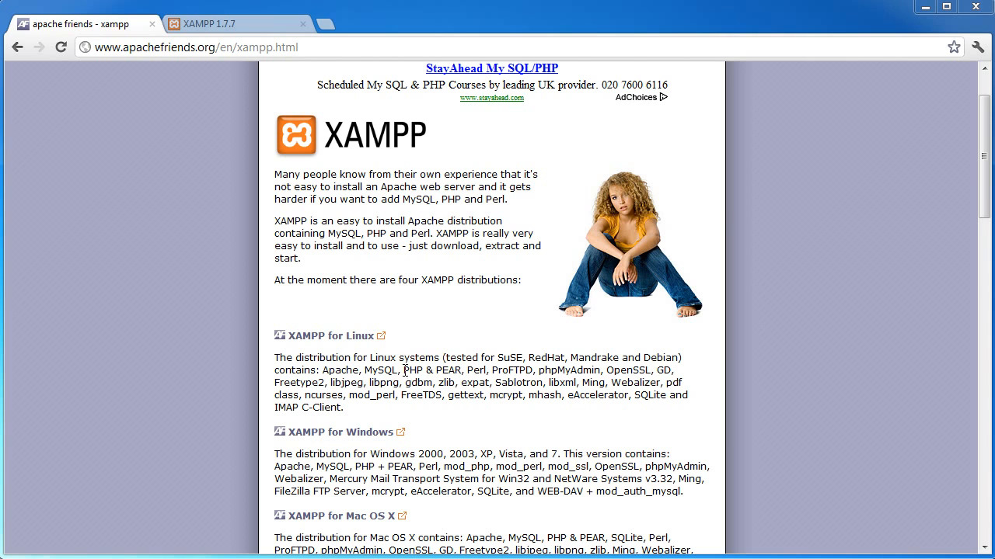
# Review the XAMPP package list, highlighting phpMyAdmin and other component names on the page.
pyautogui.moveTo(403, 370); pyautogui.dragTo(342, 407)
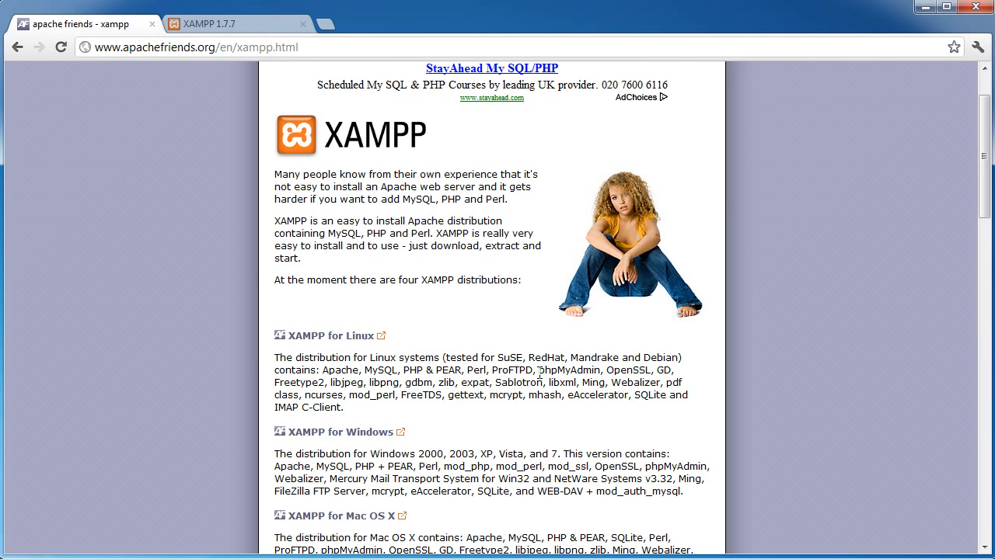
pyautogui.doubleClick(569, 370)
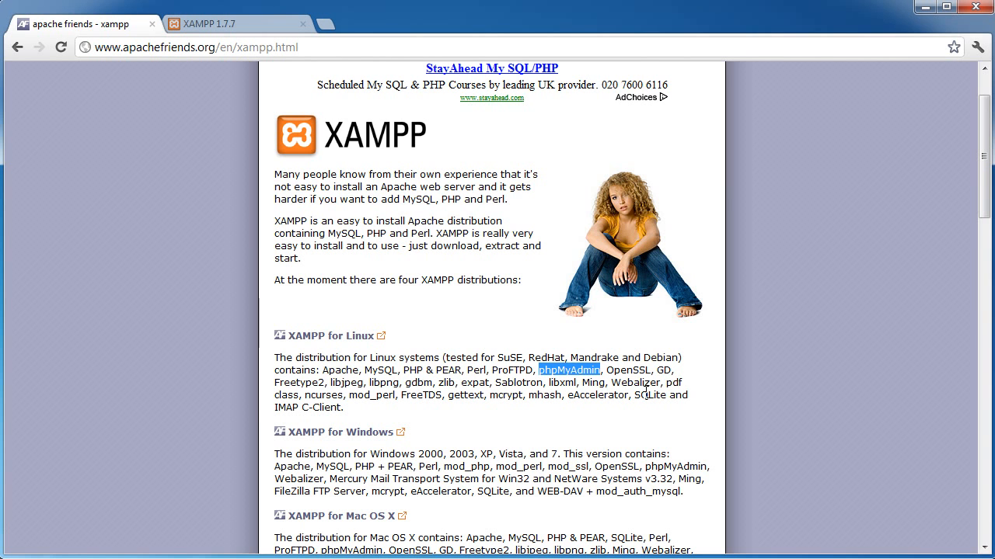
pyautogui.moveTo(650, 432)
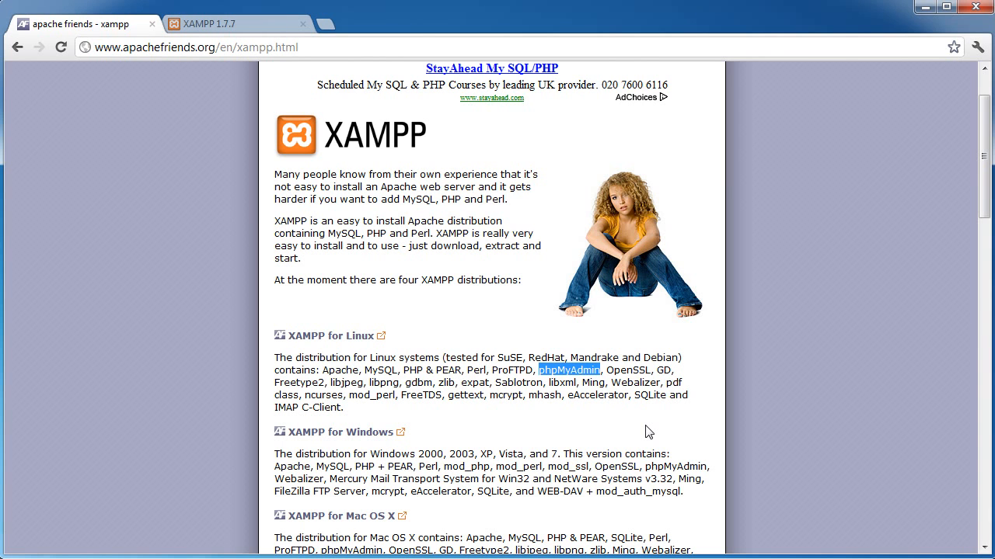
pyautogui.moveTo(670, 370)
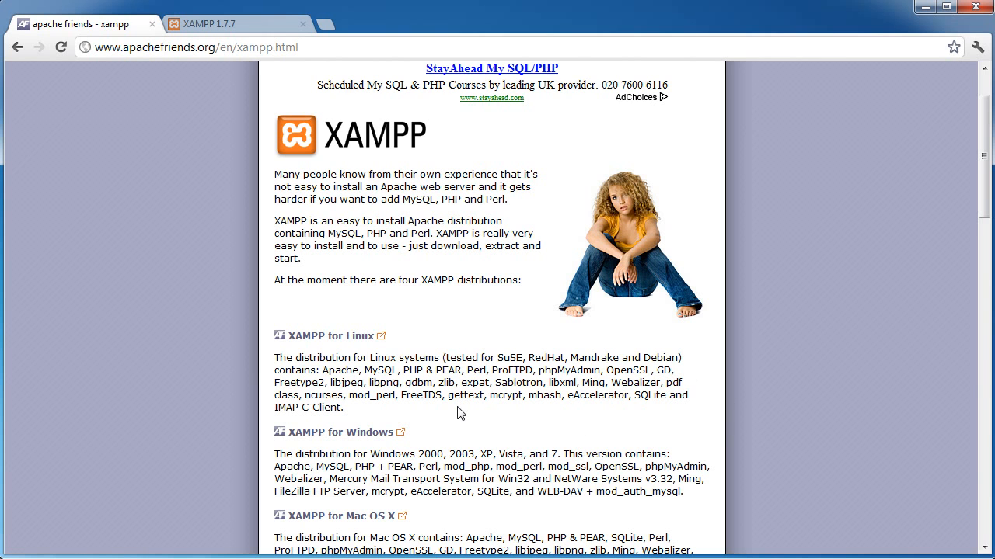
pyautogui.moveTo(275, 370); pyautogui.dragTo(553, 394)
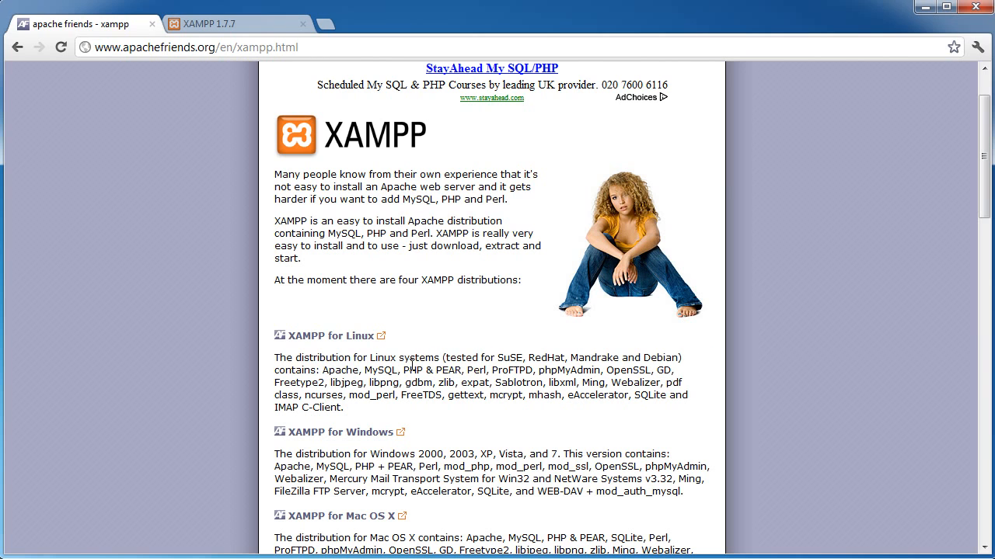
pyautogui.doubleClick(340, 370)
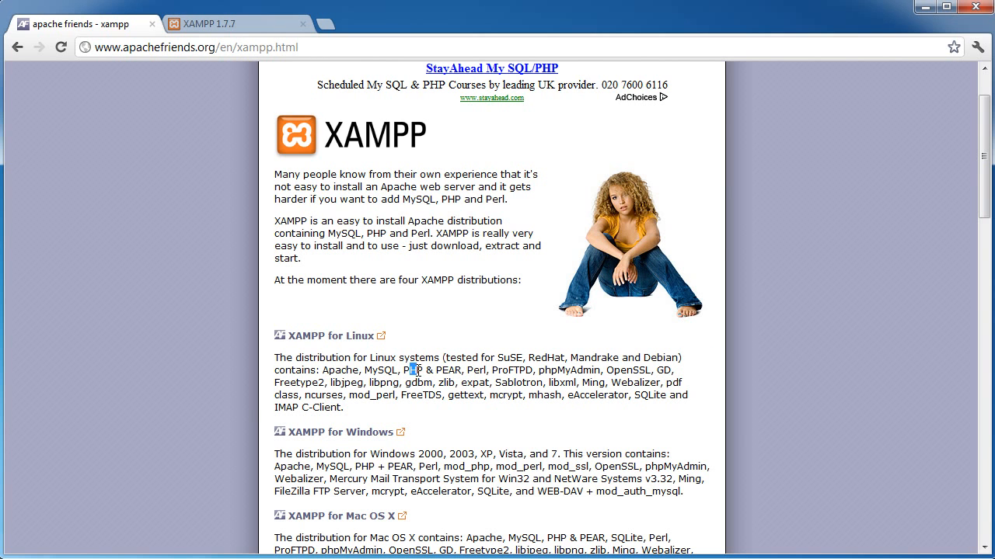
pyautogui.doubleClick(563, 370)
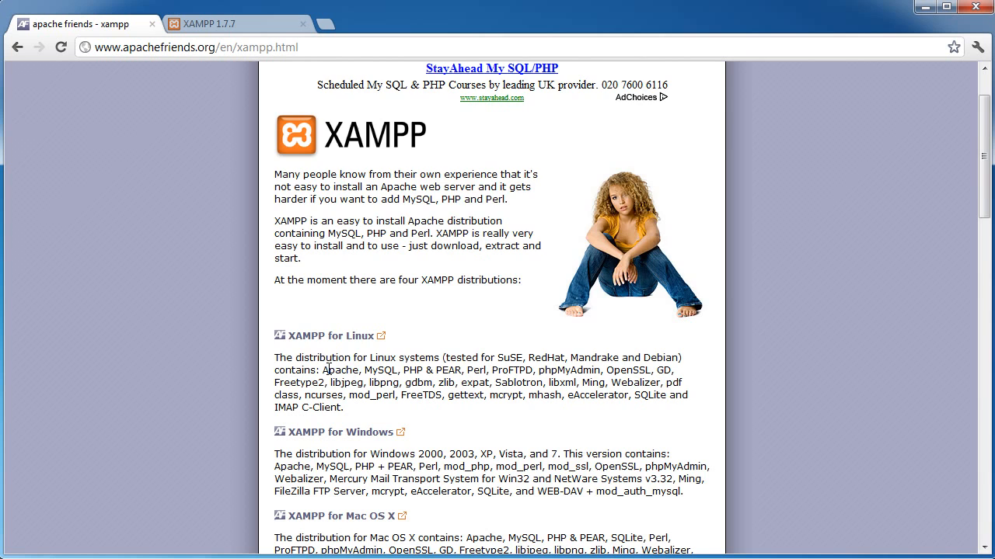
pyautogui.scroll(-3)
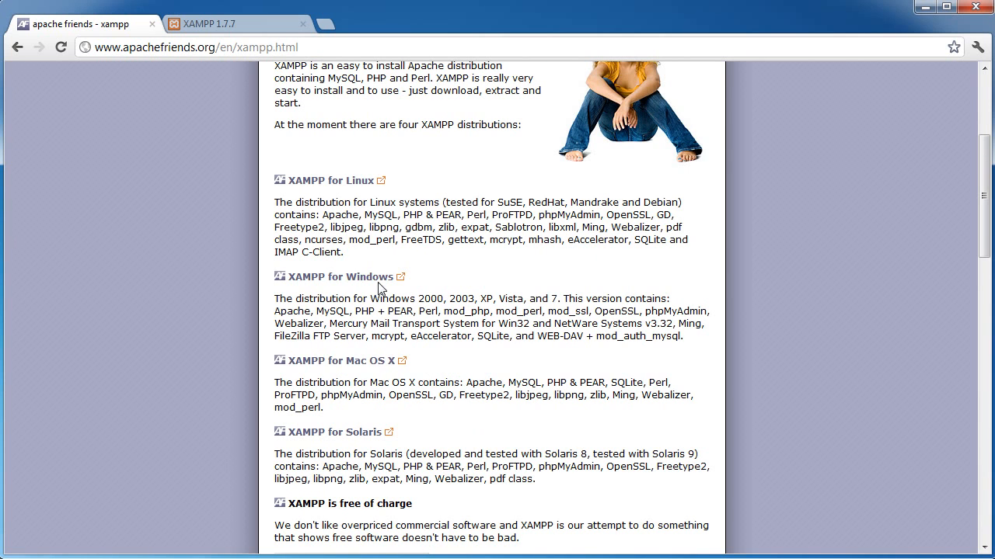
pyautogui.moveTo(426, 256)
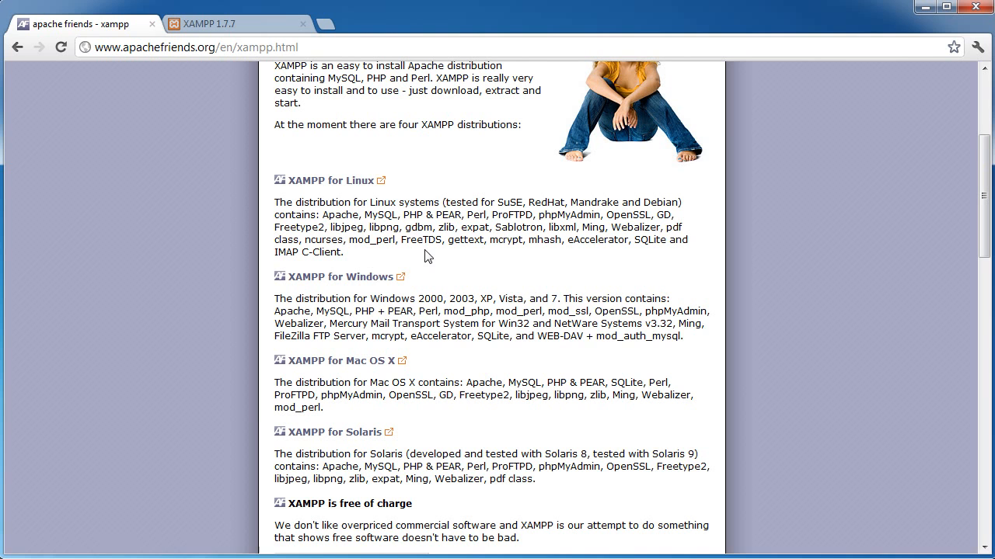
pyautogui.moveTo(428, 410)
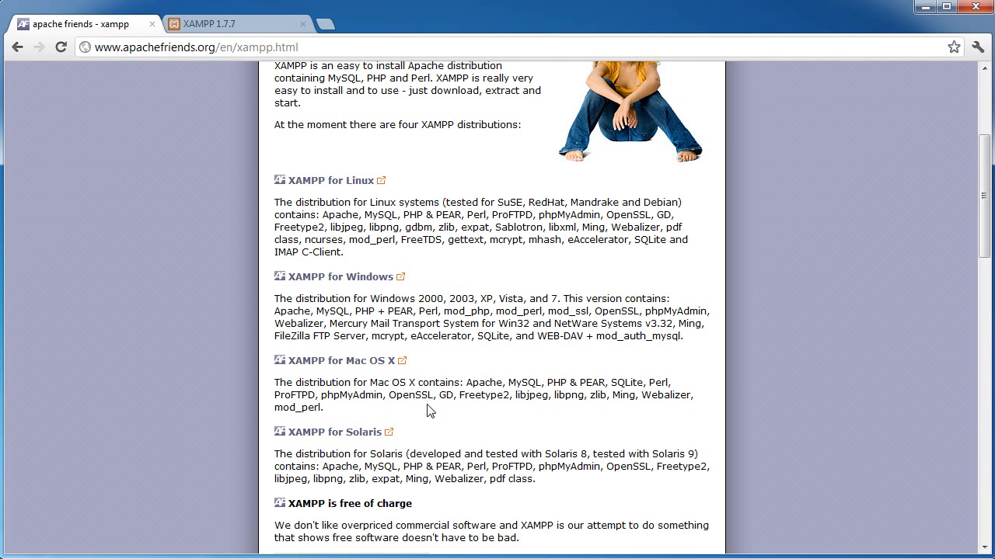
pyautogui.moveTo(463, 335)
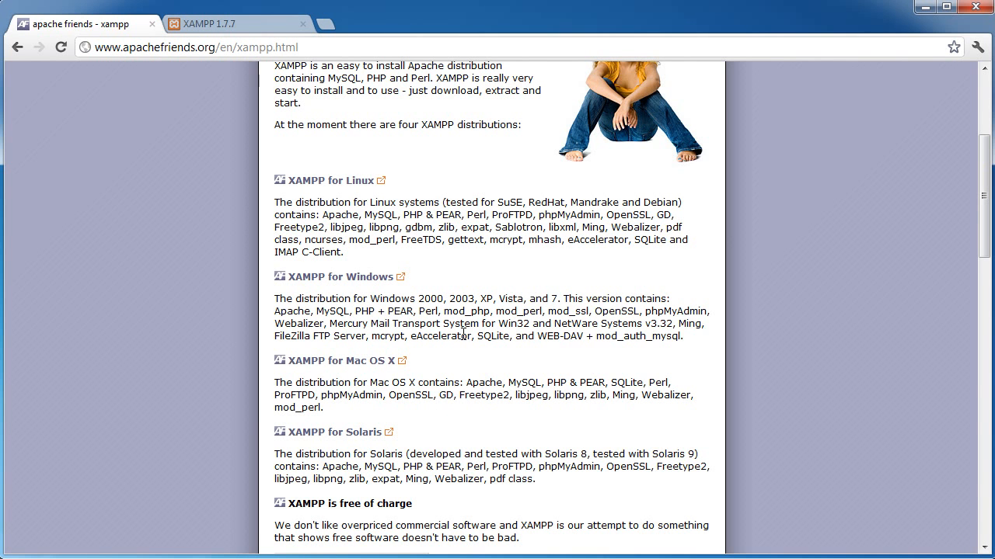
pyautogui.scroll(3)
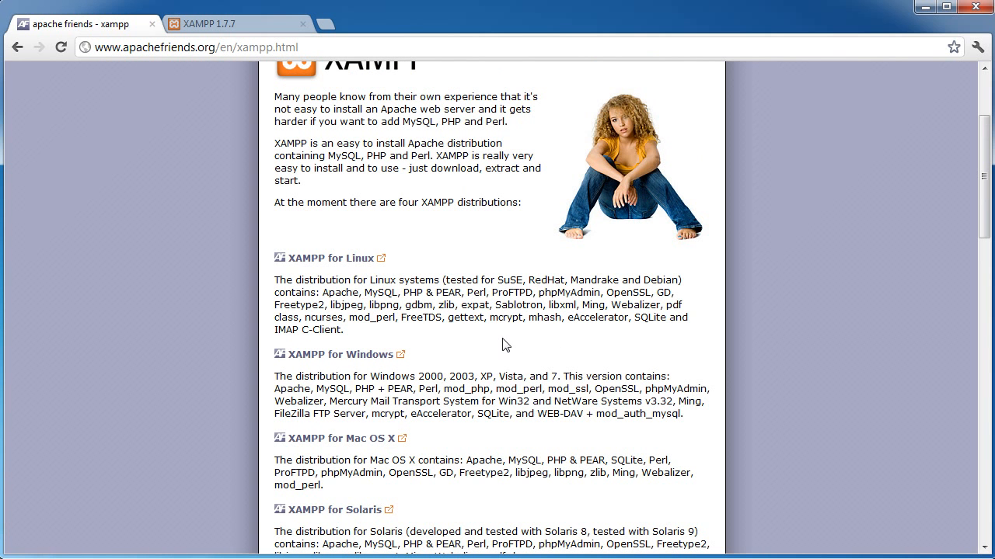
pyautogui.moveTo(479, 363)
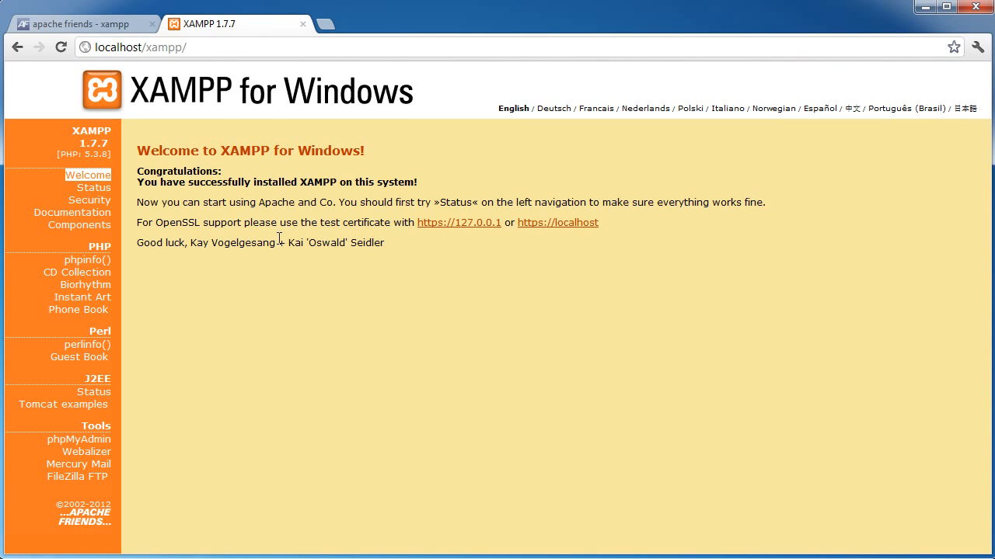
pyautogui.moveTo(500, 170)
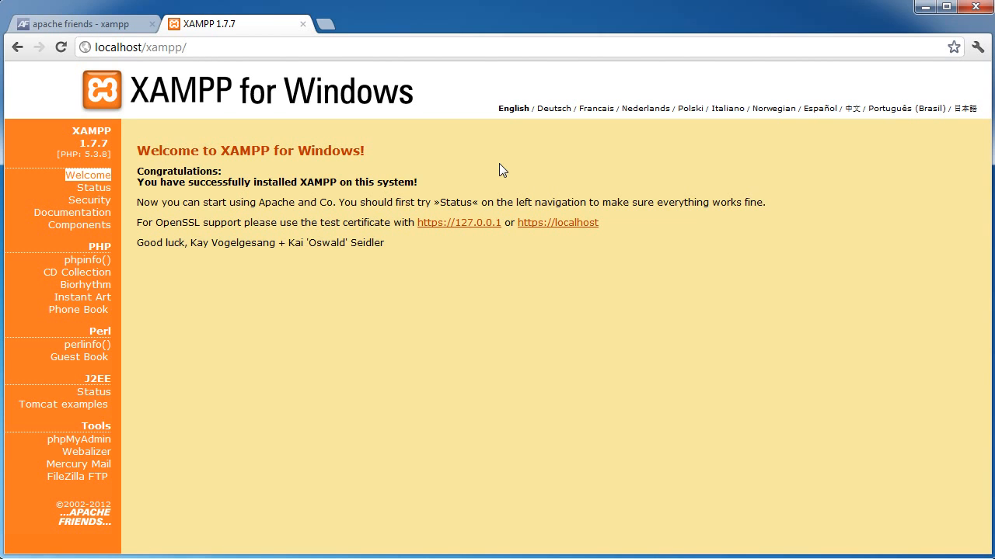
pyautogui.moveTo(115, 193)
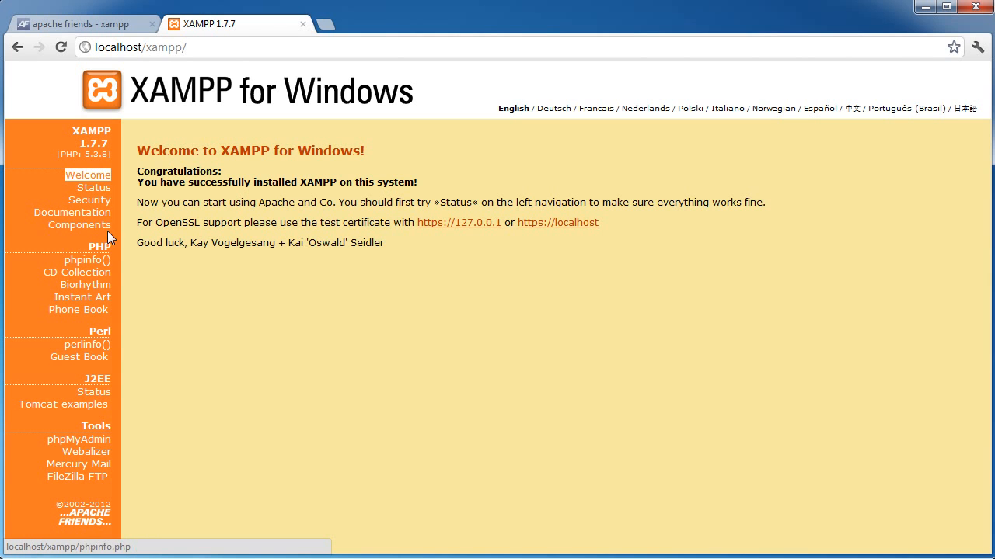
pyautogui.moveTo(87, 260)
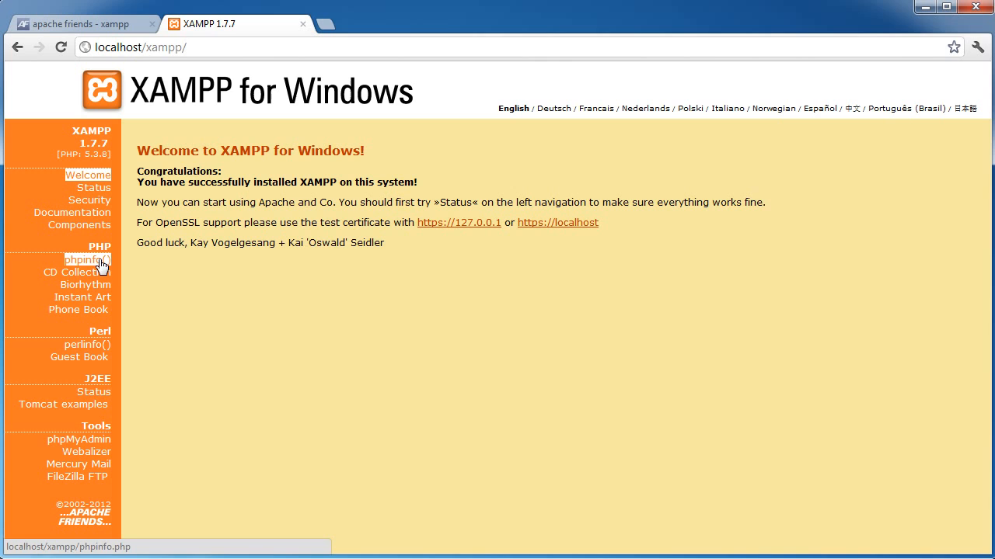
pyautogui.moveTo(267, 288)
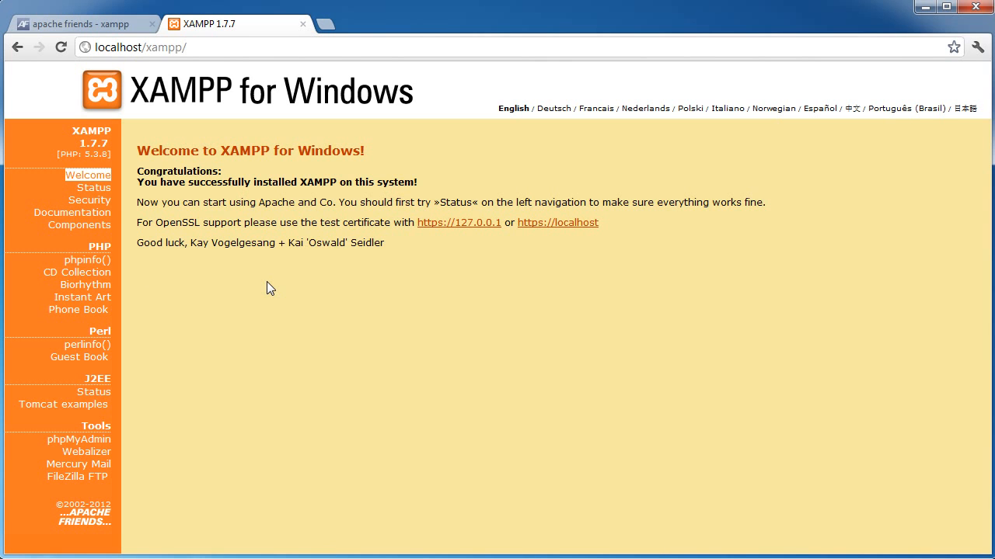
pyautogui.moveTo(161, 243)
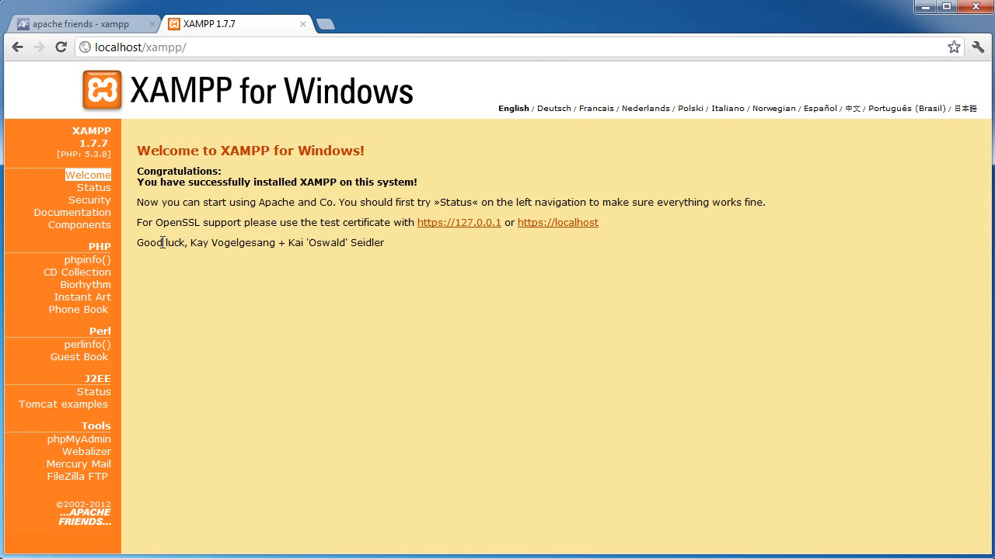
pyautogui.moveTo(196, 261)
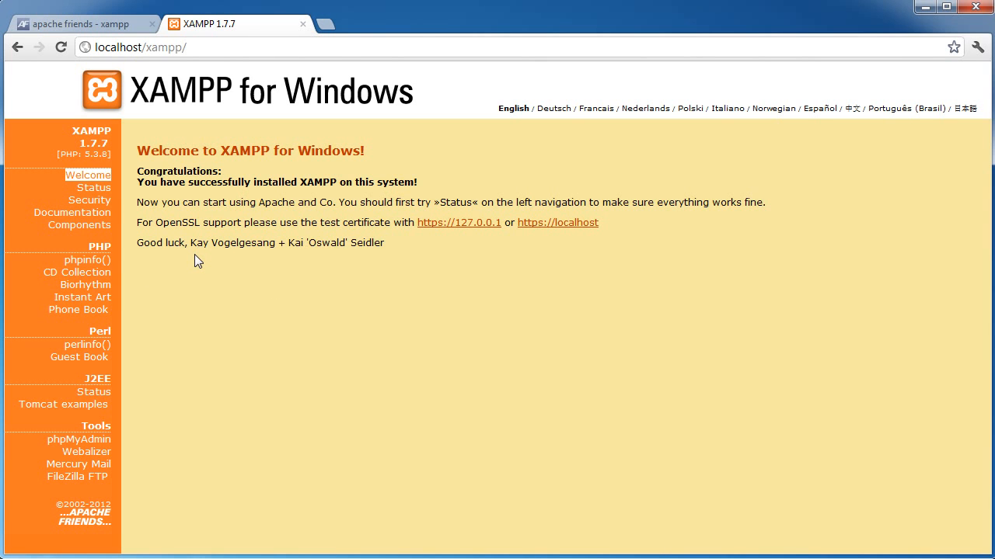
pyautogui.moveTo(367, 332)
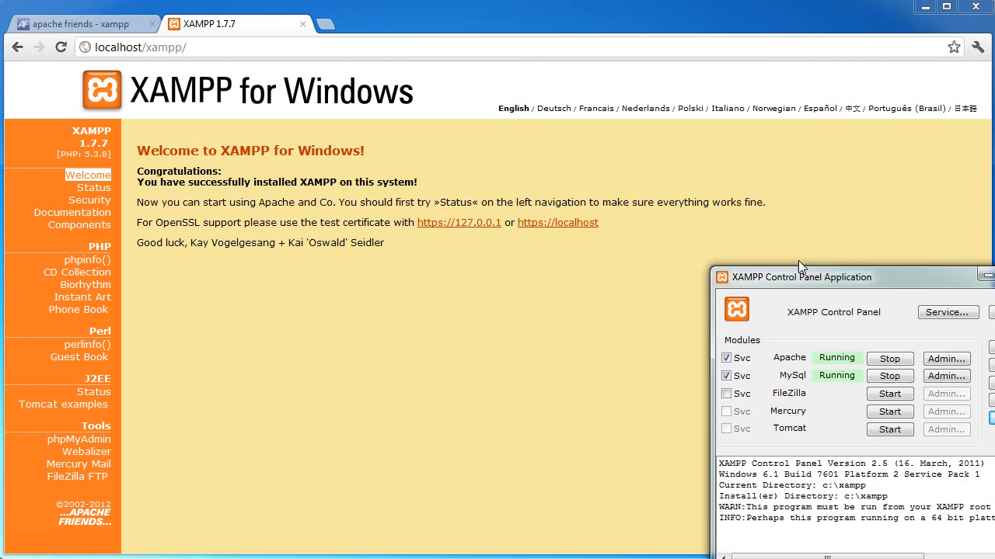
# Bring the XAMPP Control Panel fully into view showing Apache and MySql running.
pyautogui.moveTo(800, 276); pyautogui.dragTo(477, 168)
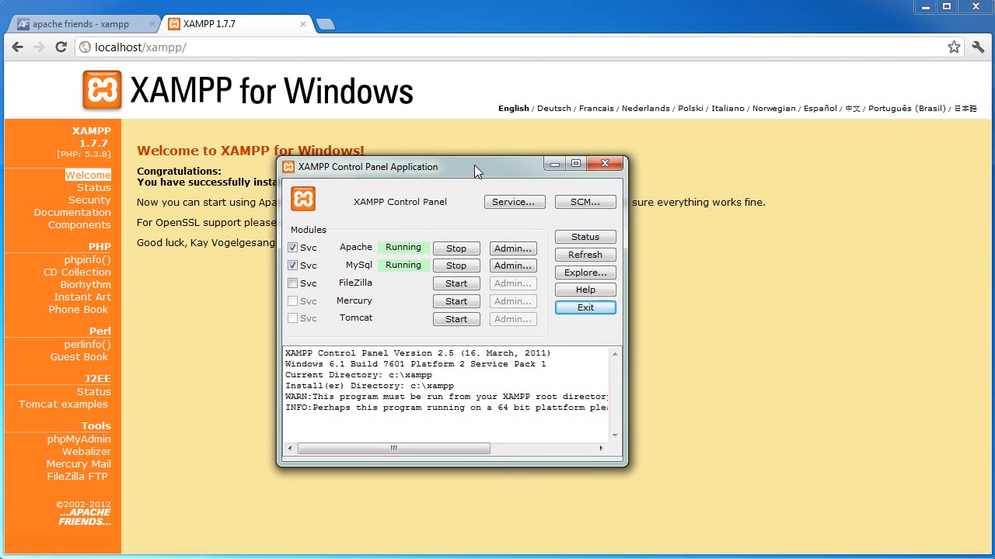
pyautogui.moveTo(476, 199)
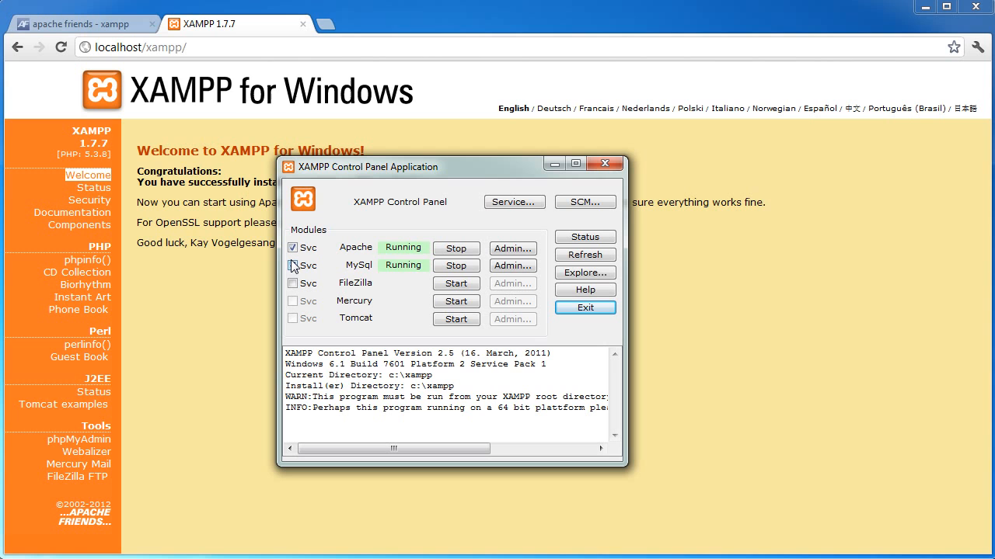
pyautogui.click(292, 265)
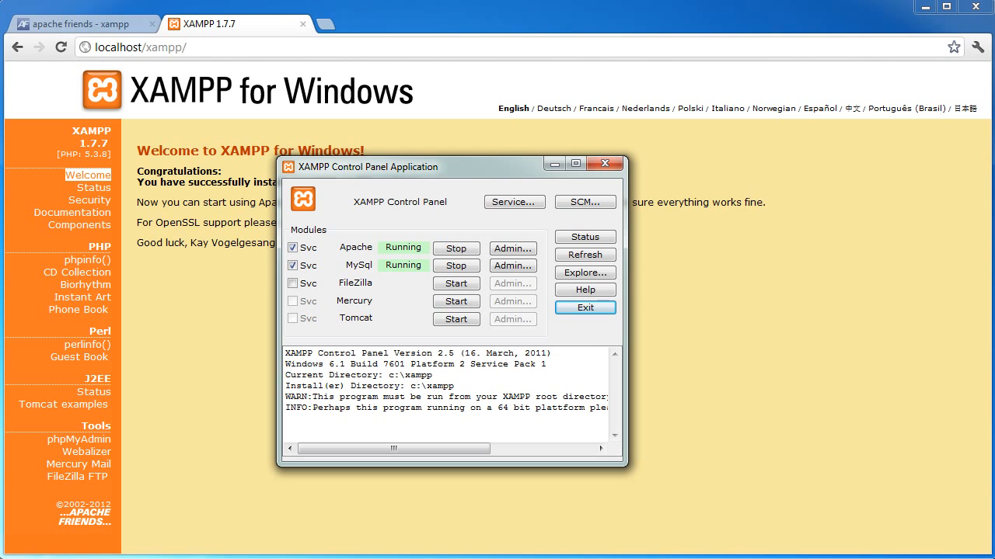
# Via SCM, view mysql and Apache2.2 as started automatic services in Windows Services.
pyautogui.click(585, 202)
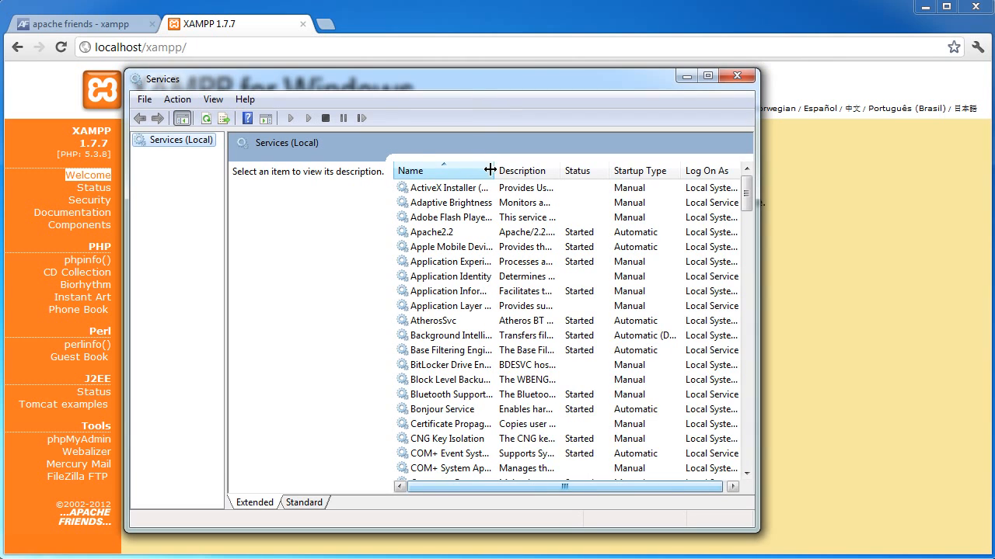
pyautogui.click(427, 232)
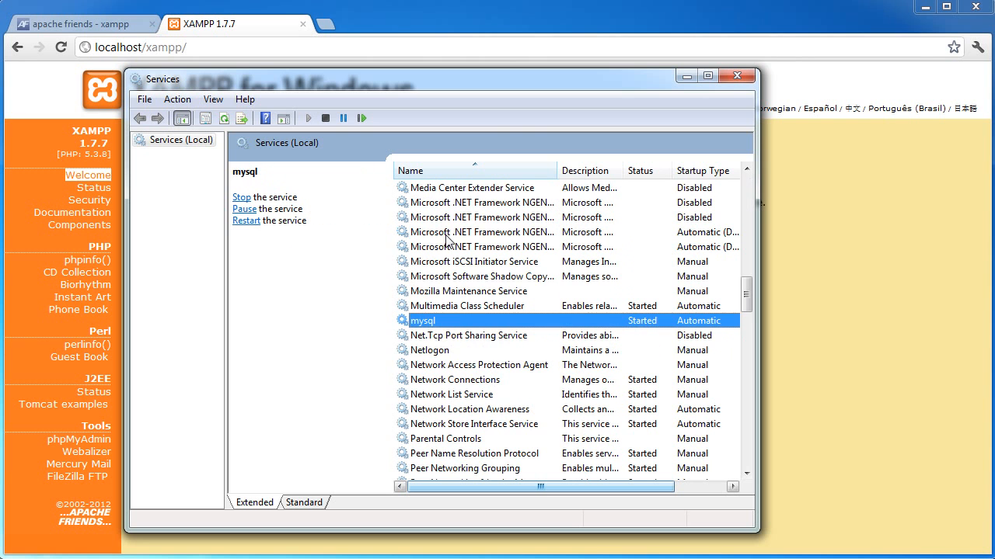
pyautogui.moveTo(439, 330)
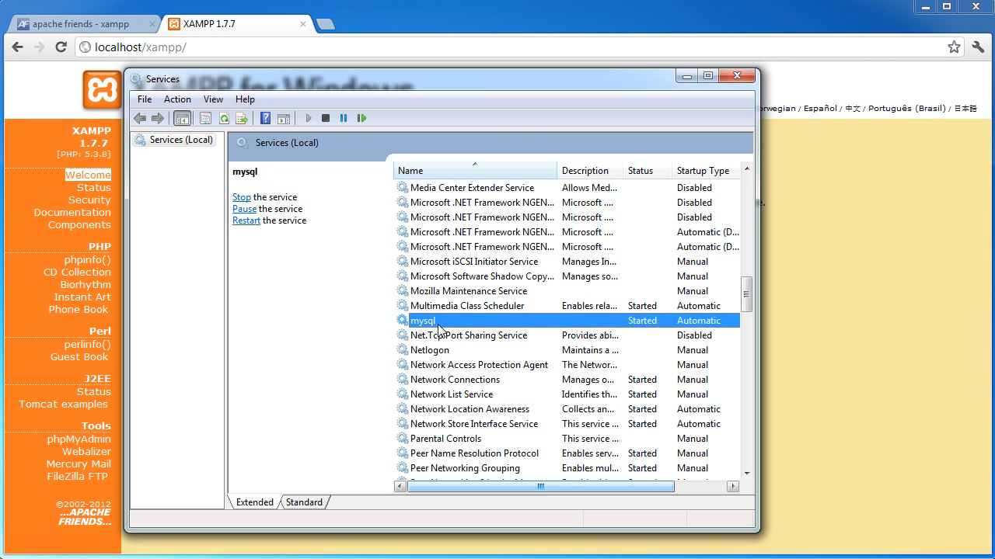
pyautogui.moveTo(640, 350)
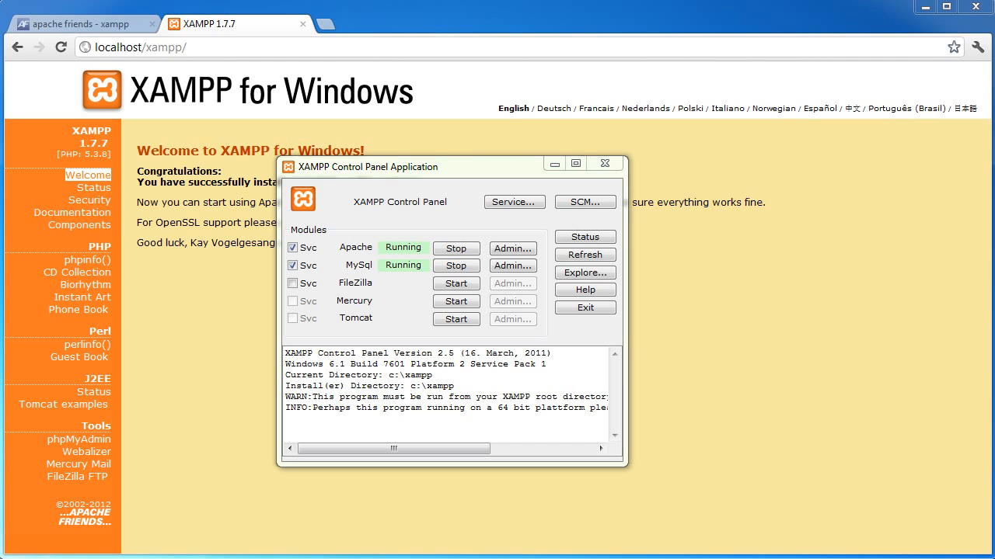
pyautogui.moveTo(439, 255)
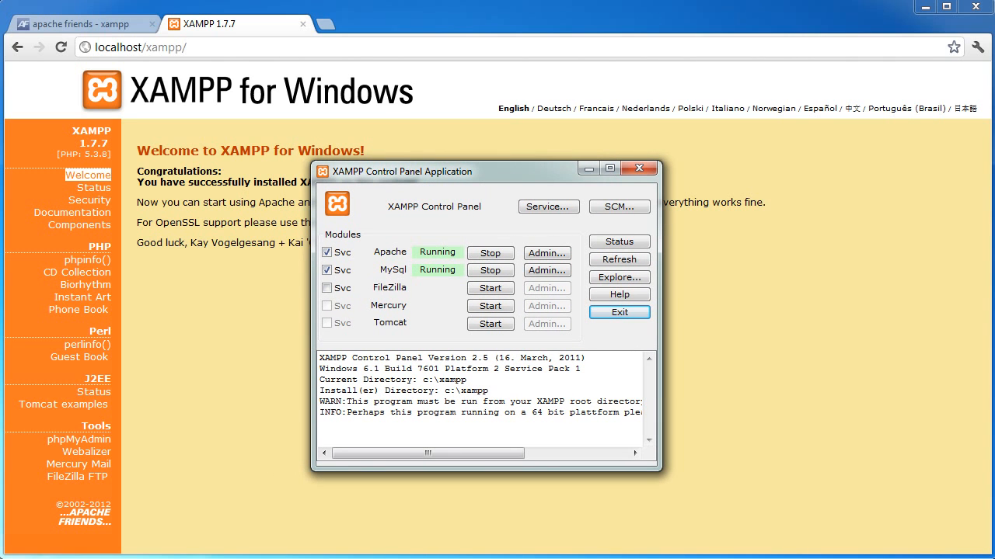
pyautogui.click(547, 207)
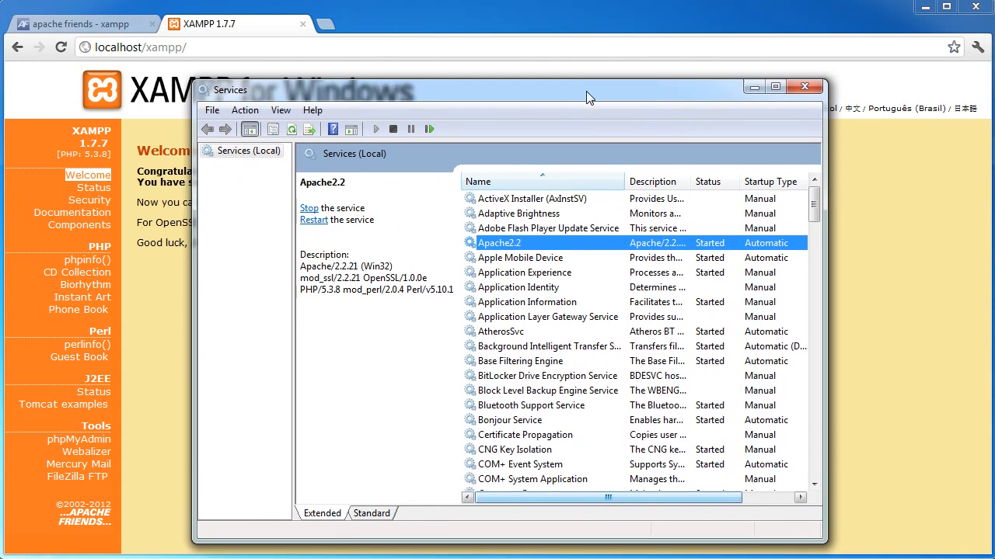
pyautogui.rightClick(500, 243)
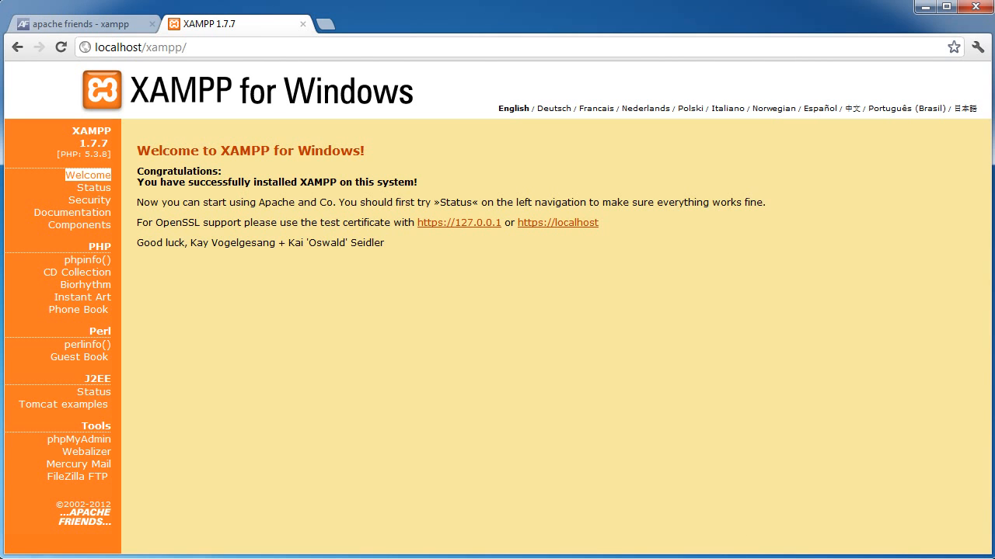
pyautogui.moveTo(445, 364)
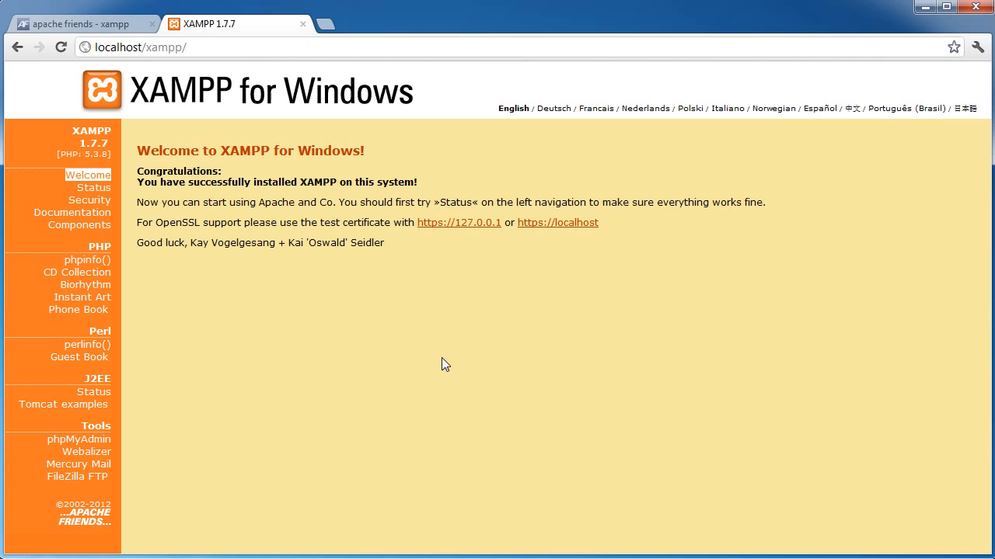
pyautogui.moveTo(462, 339)
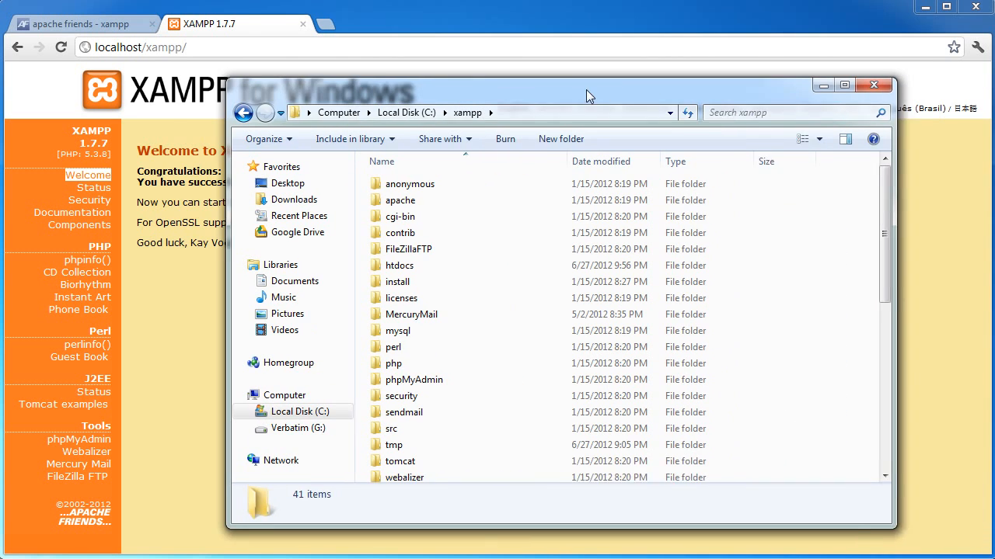
# Reposition and enlarge the Explorer window over the xampp folder contents.
pyautogui.moveTo(587, 93); pyautogui.dragTo(516, 101)
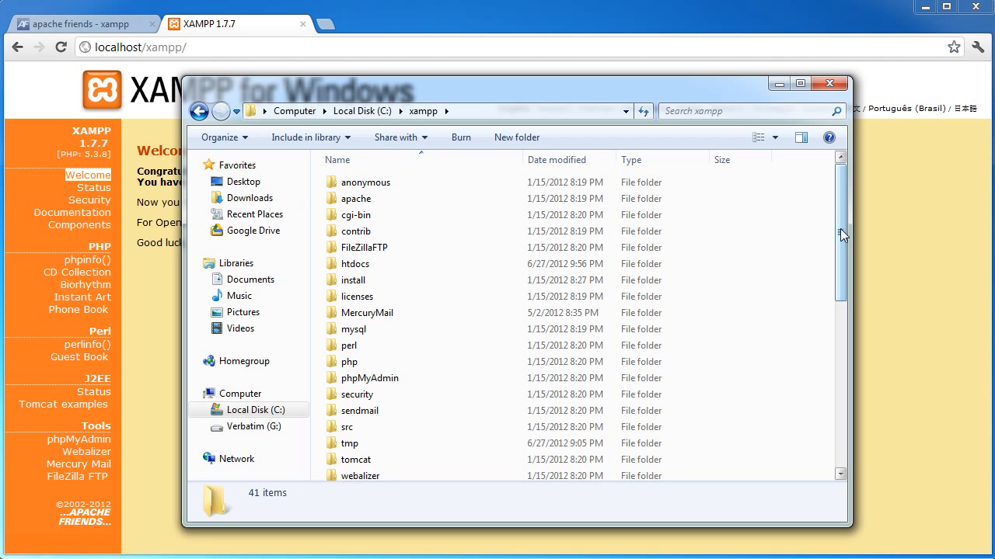
pyautogui.scroll(-3)
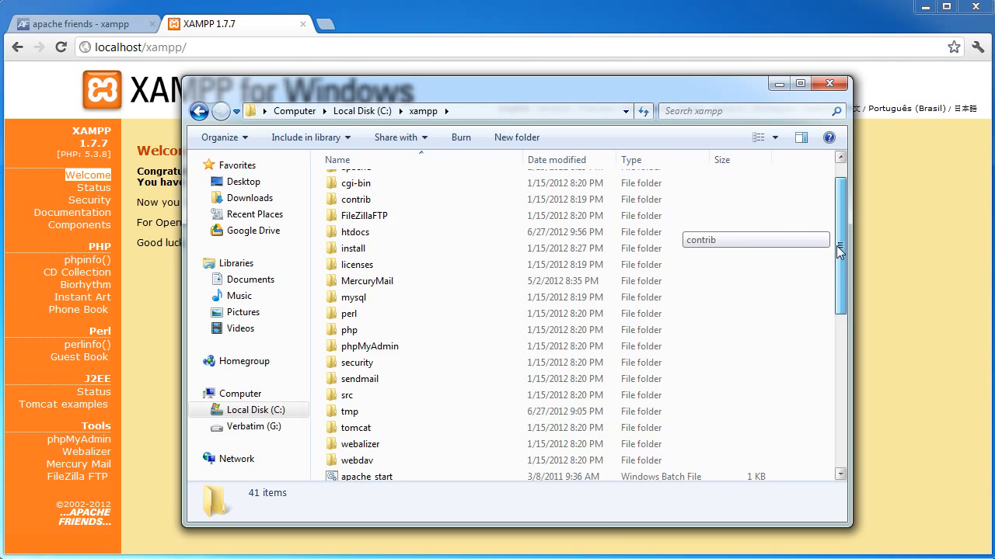
pyautogui.scroll(-3)
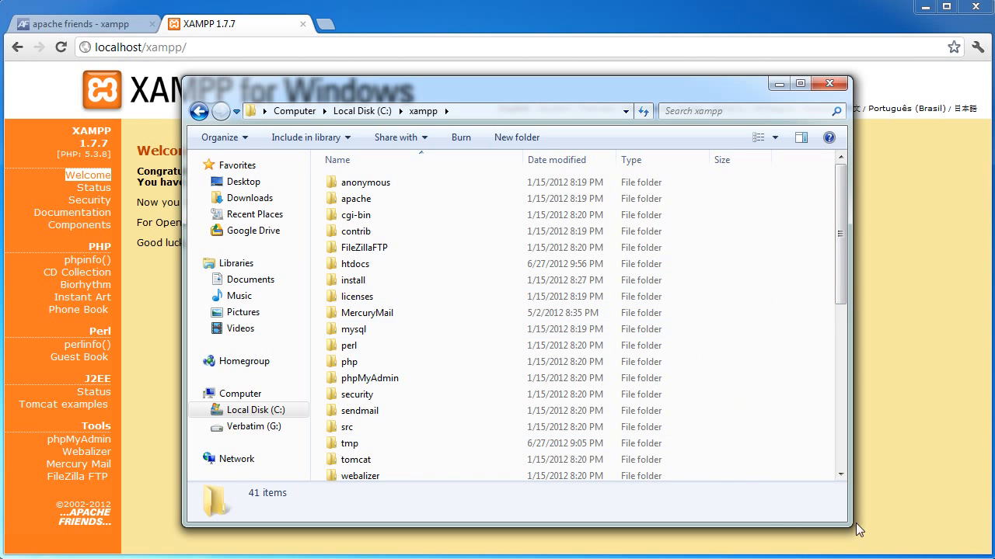
pyautogui.moveTo(521, 84); pyautogui.dragTo(513, 64)
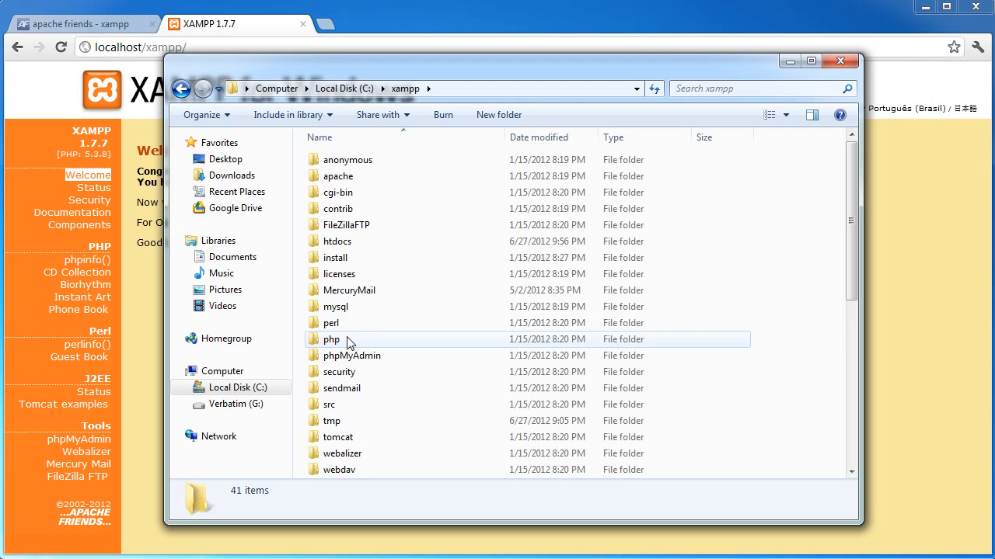
# Enter the php folder and bring php.exe and php.ini into view.
pyautogui.click(333, 339)
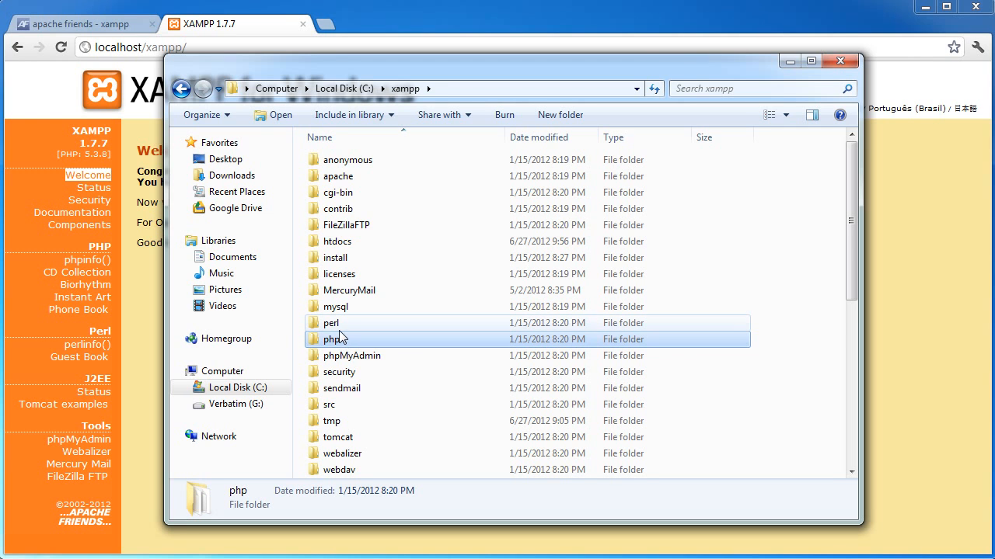
pyautogui.doubleClick(333, 339)
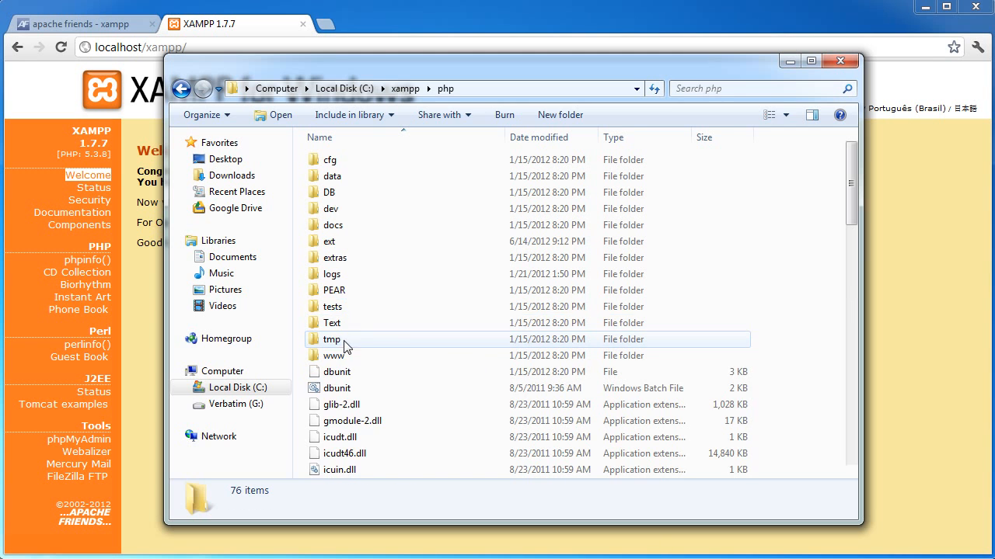
pyautogui.scroll(-3)
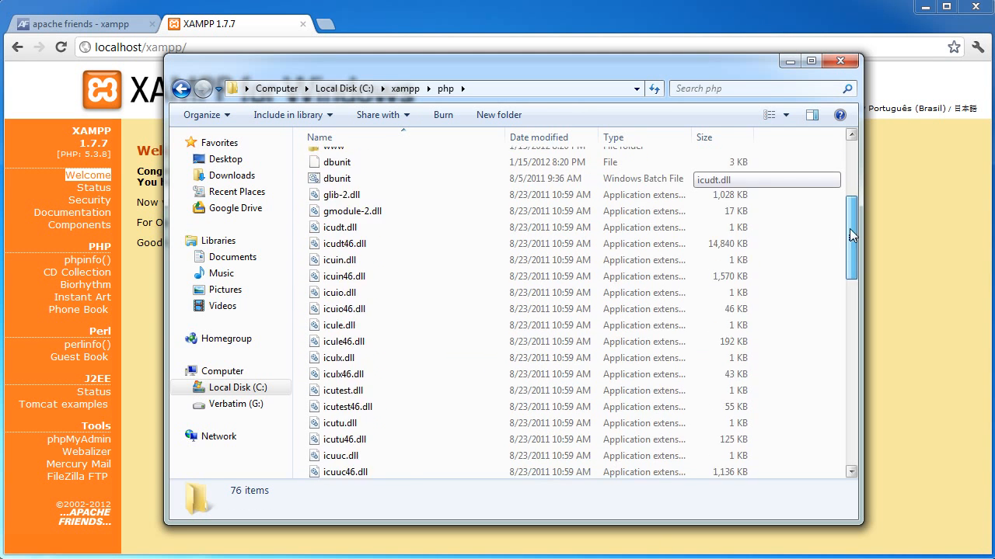
pyautogui.scroll(-3)
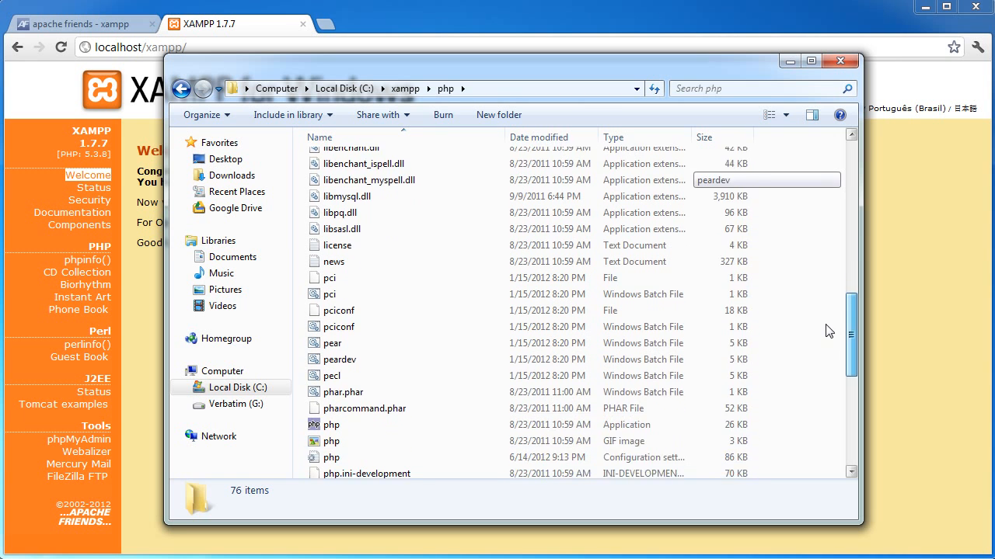
pyautogui.click(333, 379)
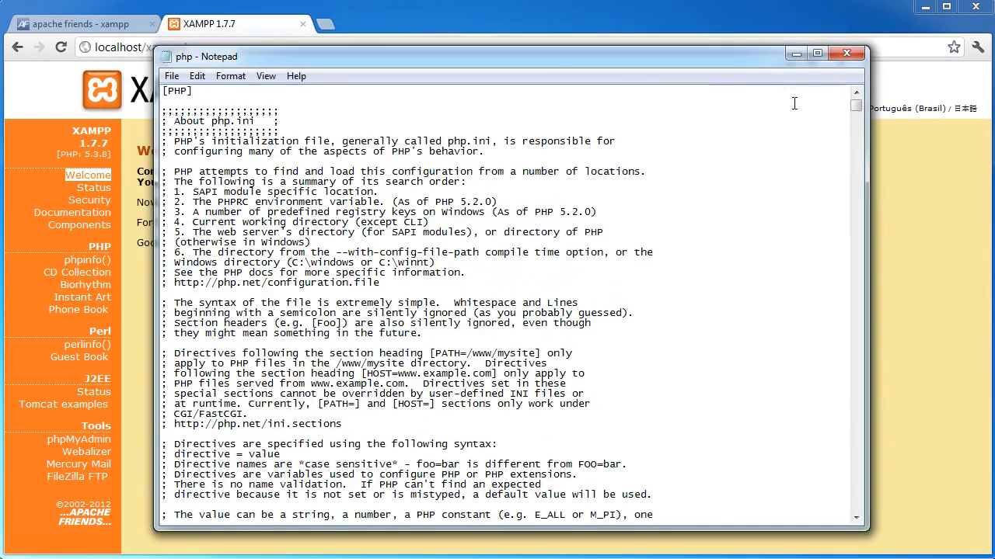
pyautogui.scroll(-3)
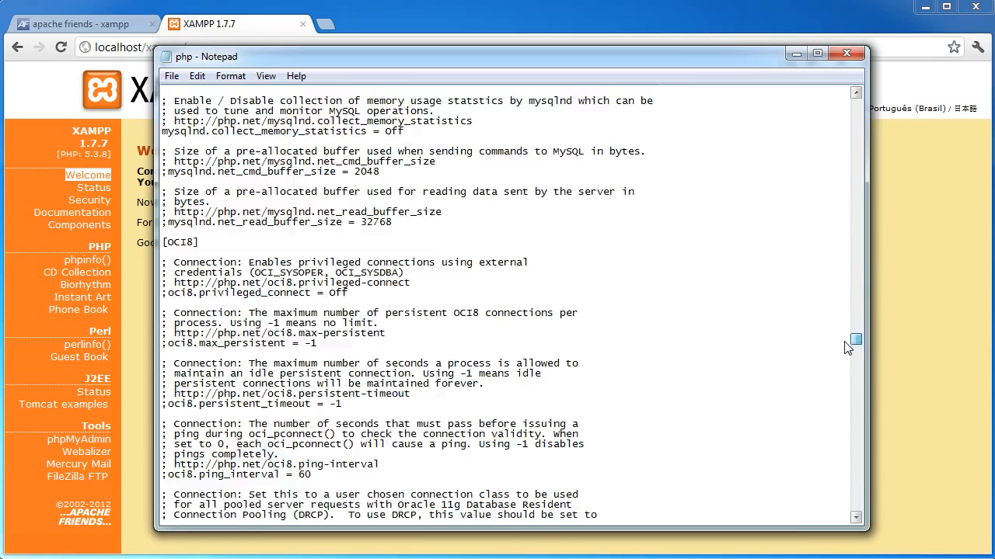
pyautogui.scroll(-3)
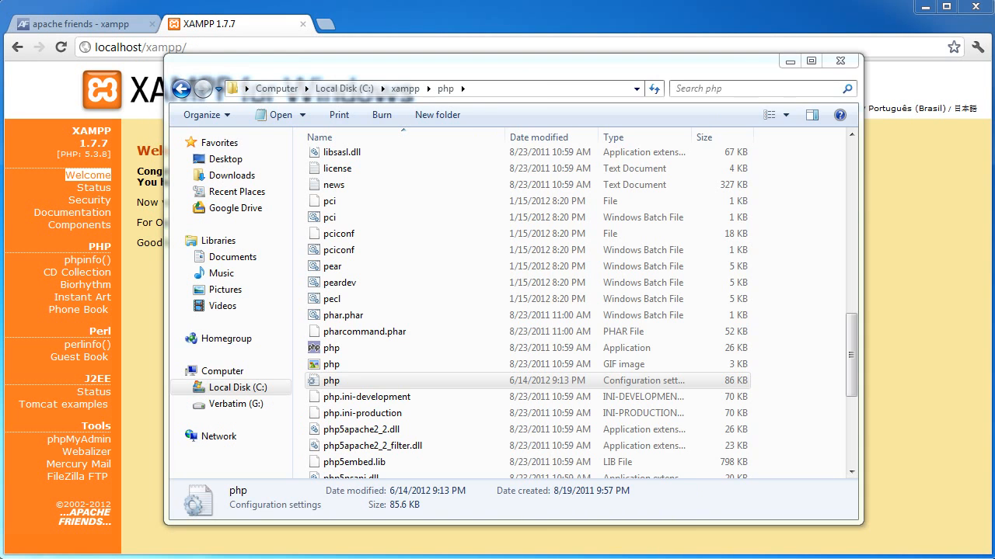
pyautogui.moveTo(482, 298)
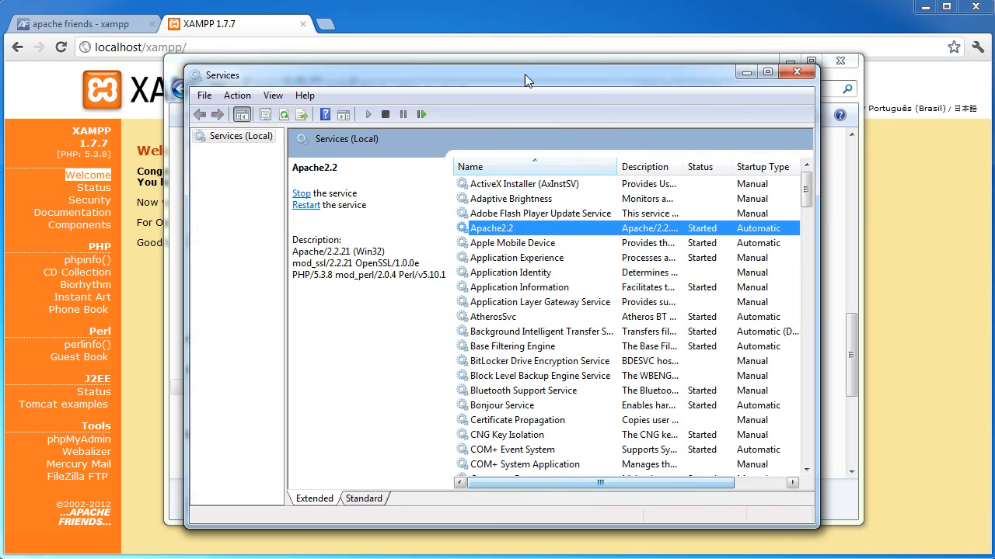
# Bring up the actions menu for the Apache2.2 service in Windows Services.
pyautogui.rightClick(491, 227)
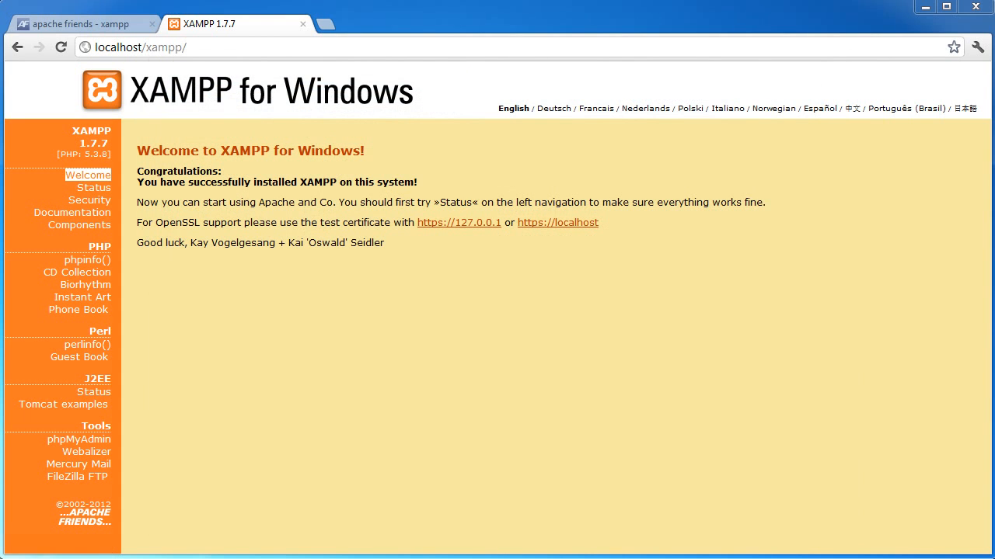
pyautogui.moveTo(966, 196)
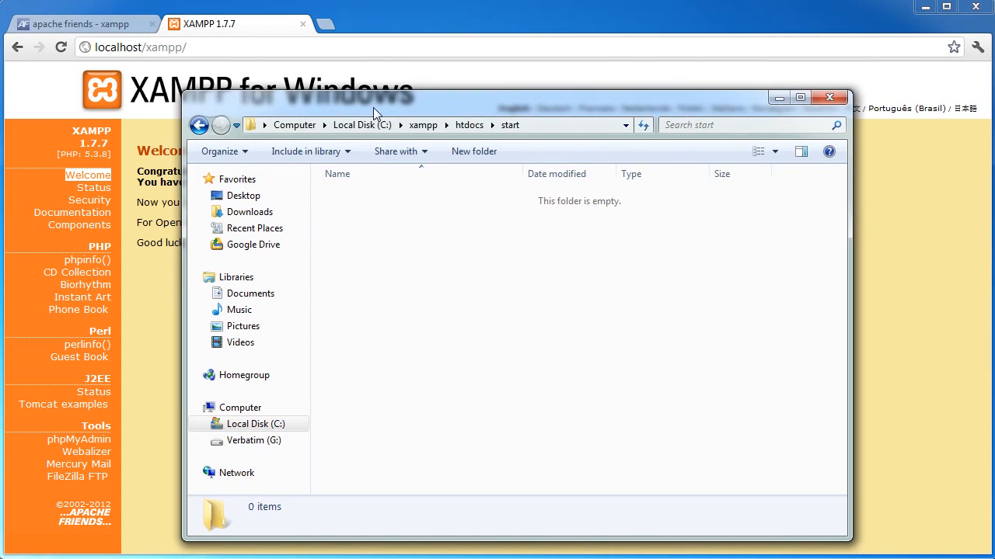
# Browse to C:\xampp\apache\conf and load httpd.conf into Notepad++.
pyautogui.click(830, 97)
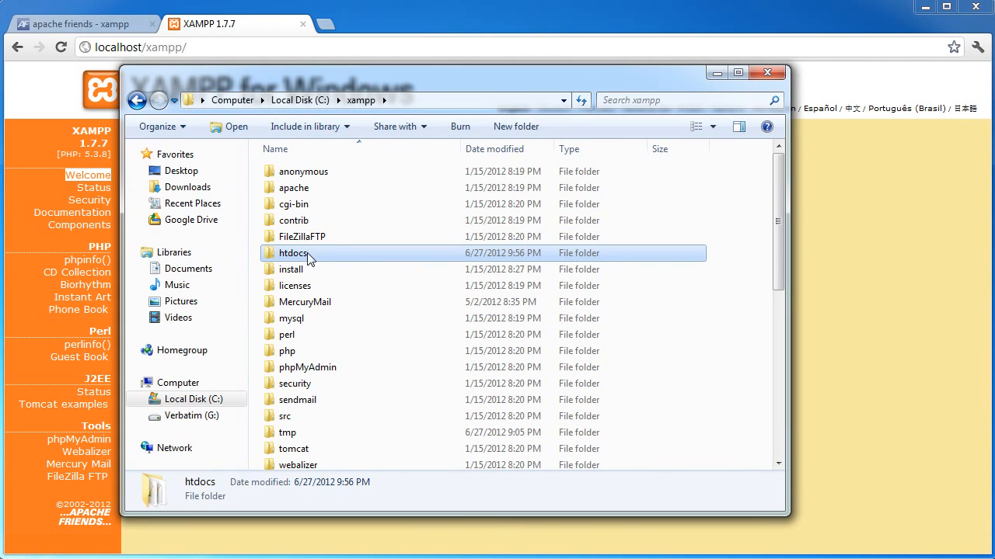
pyautogui.moveTo(309, 256)
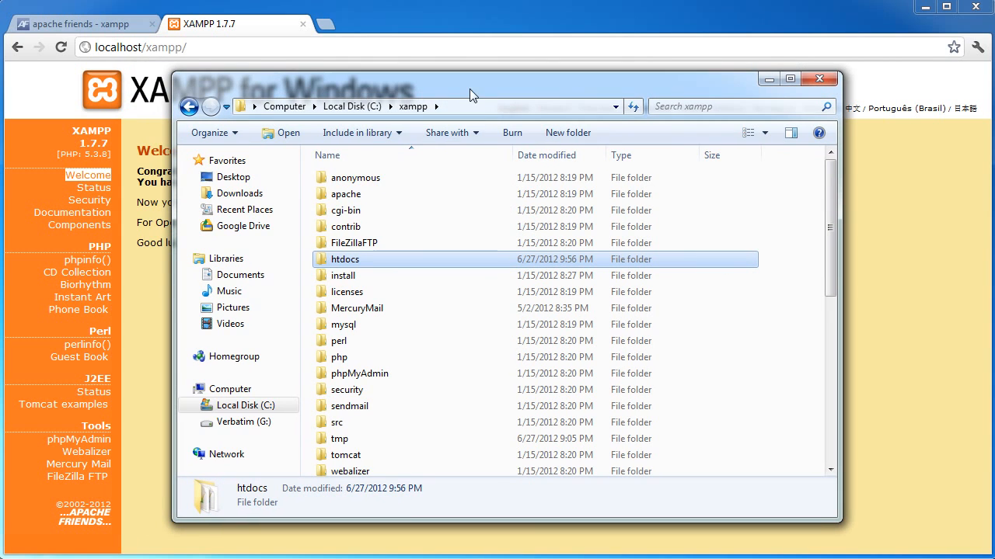
pyautogui.moveTo(170, 75)
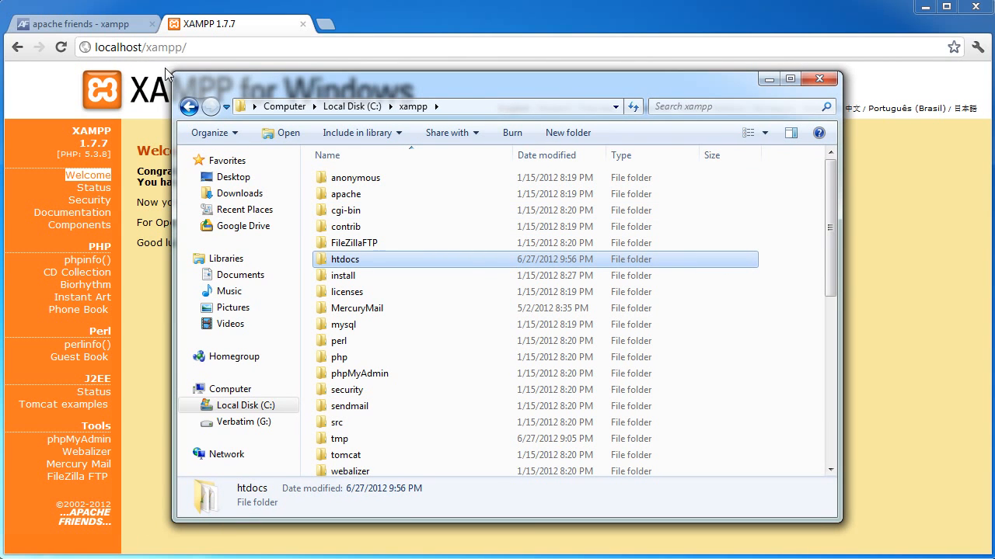
pyautogui.moveTo(381, 266)
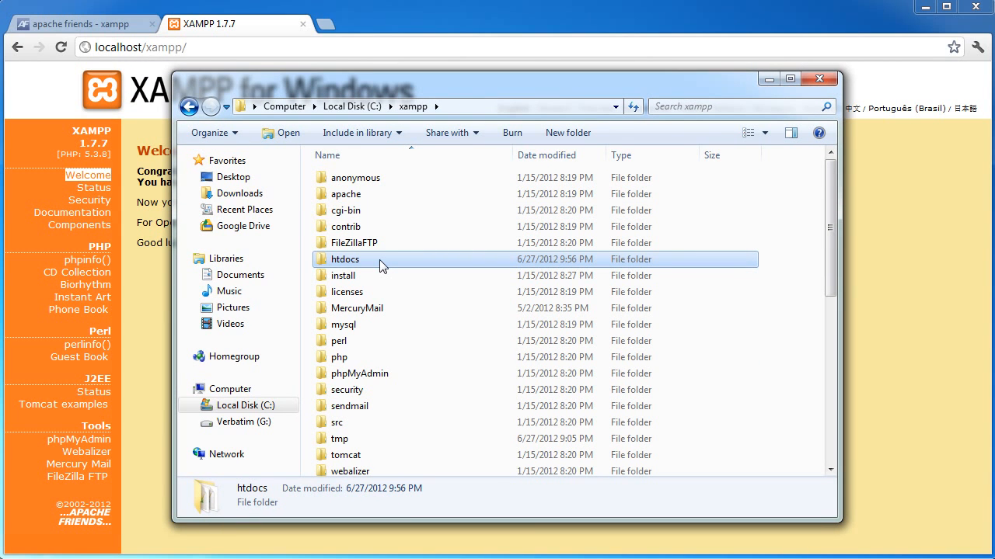
pyautogui.moveTo(902, 233)
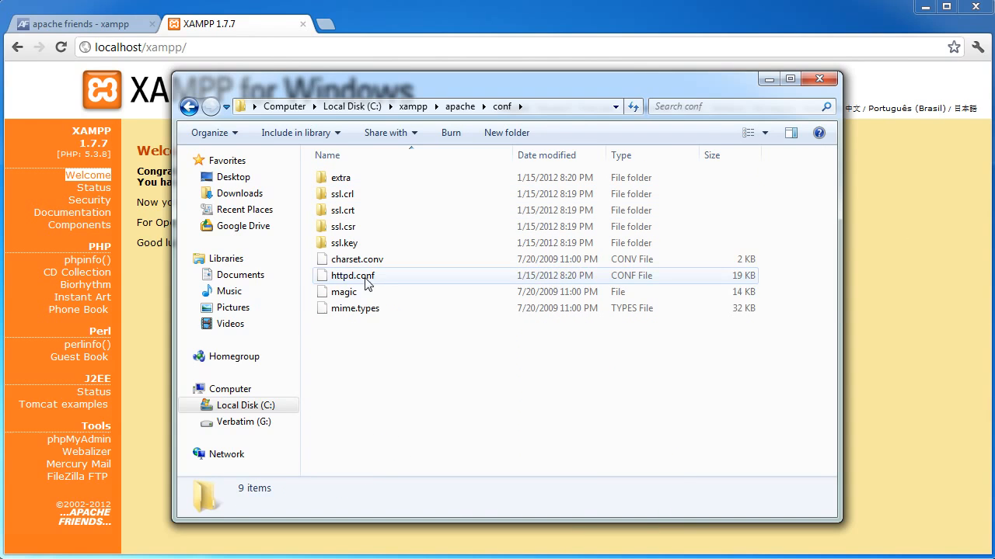
pyautogui.click(352, 276)
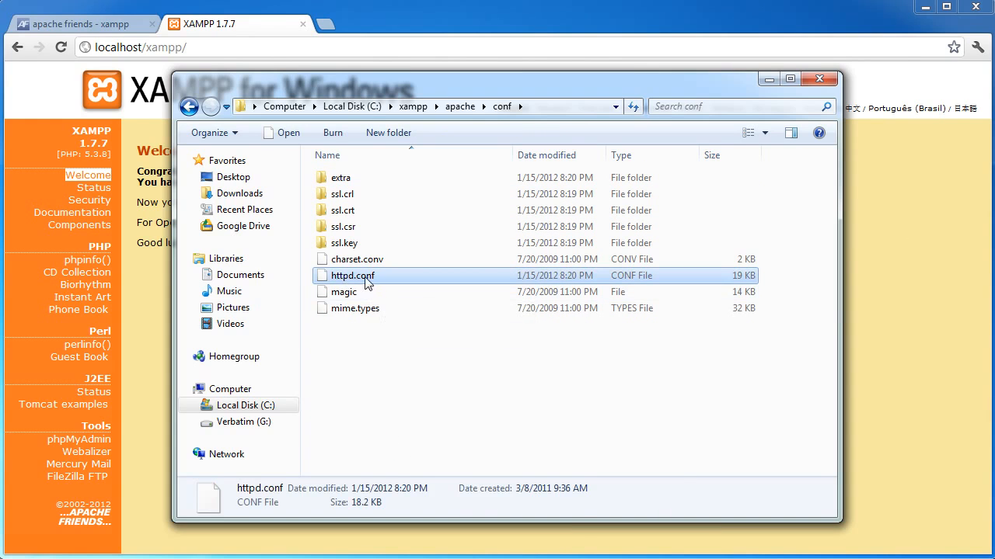
pyautogui.doubleClick(351, 277)
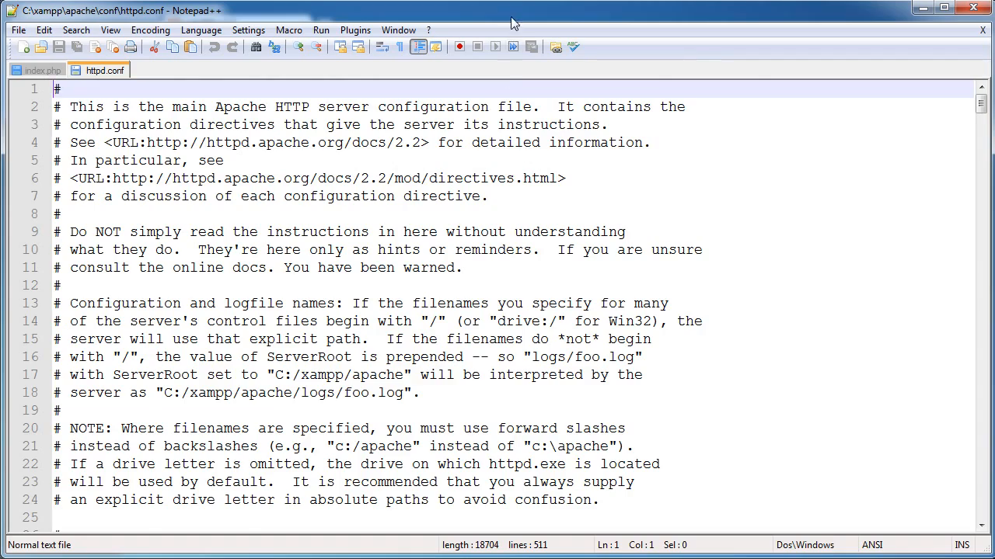
# Locate the ServerRoot and DocumentRoot C:/xampp/htdocs lines by searching 'root', then start a new document.
pyautogui.scroll(-3)
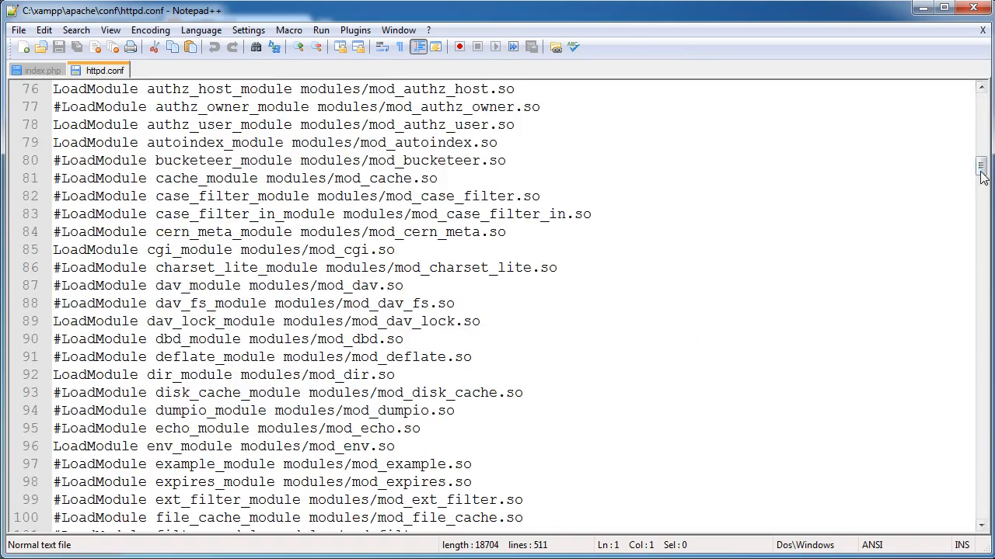
pyautogui.scroll(3)
pyautogui.write('root')
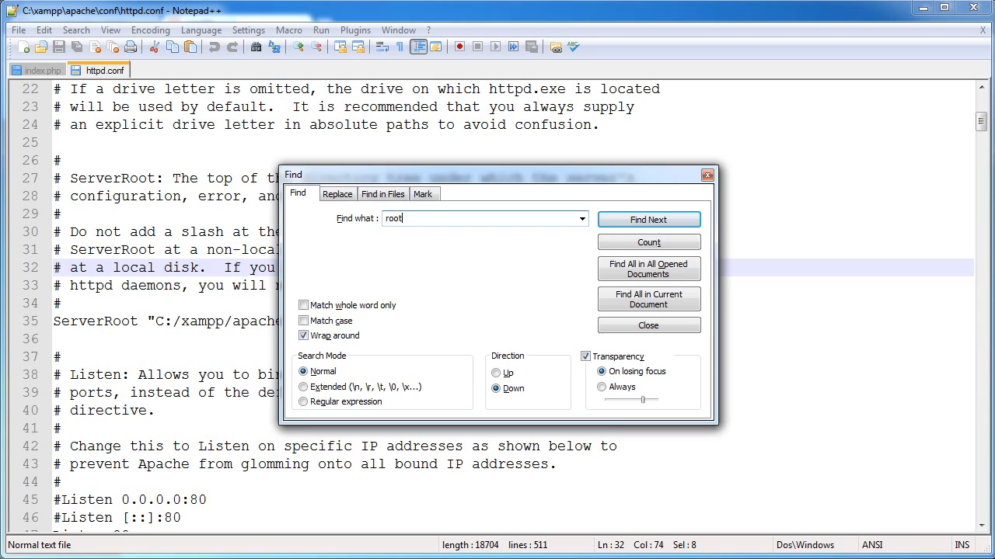
pyautogui.click(648, 325)
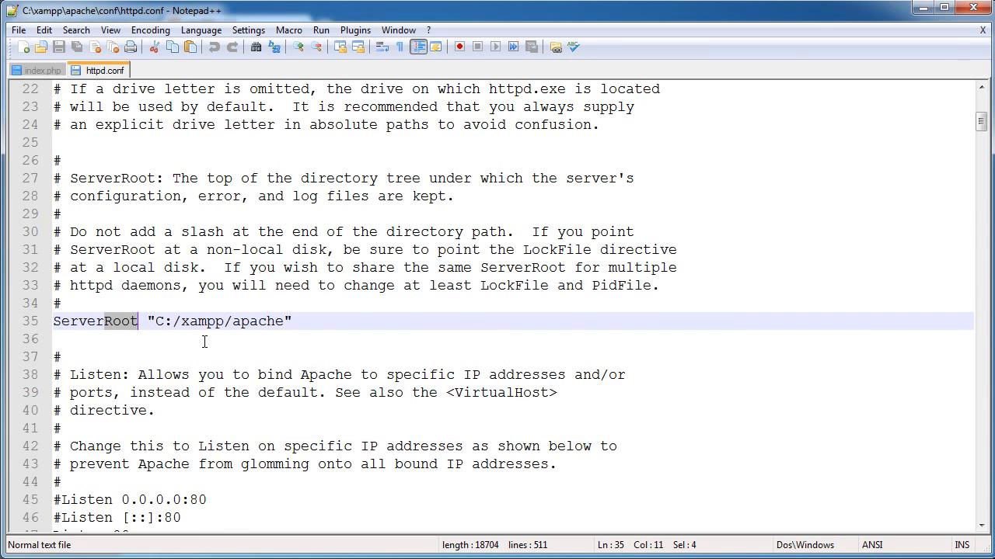
pyautogui.scroll(-3)
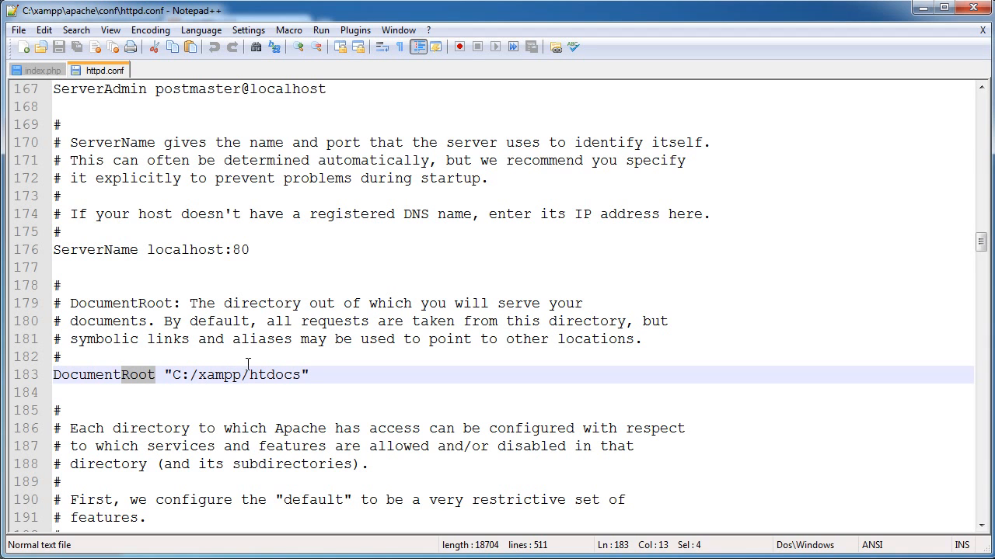
pyautogui.moveTo(380, 303)
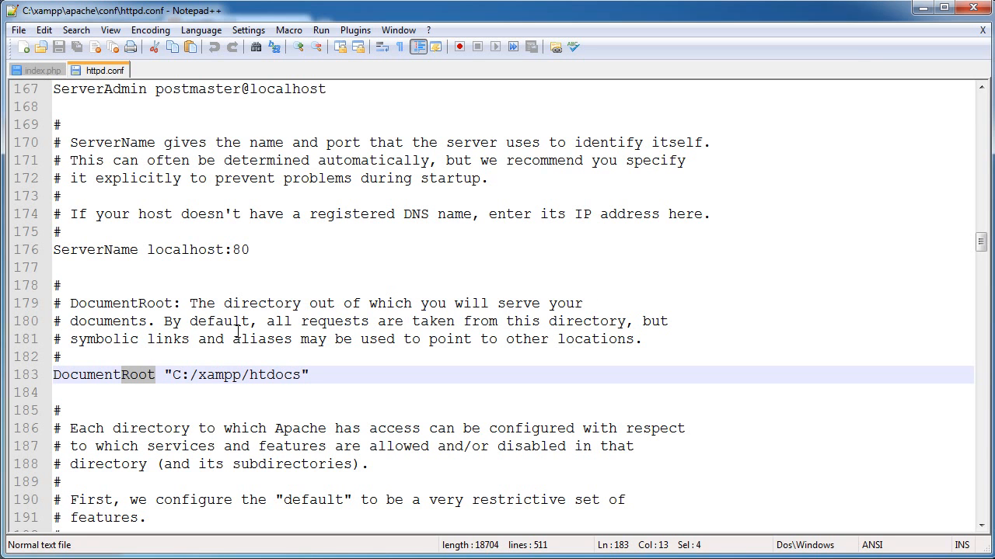
pyautogui.moveTo(335, 362)
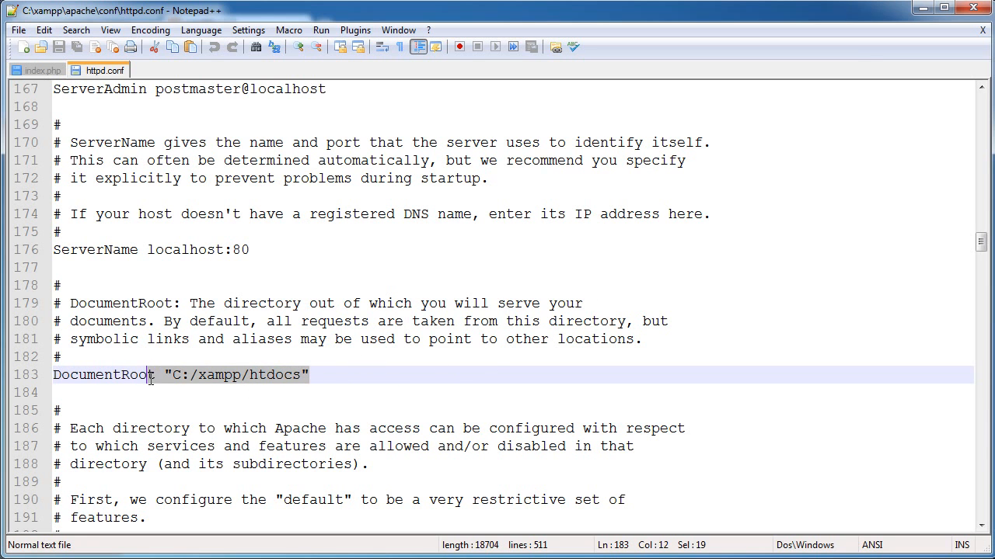
pyautogui.click(205, 374)
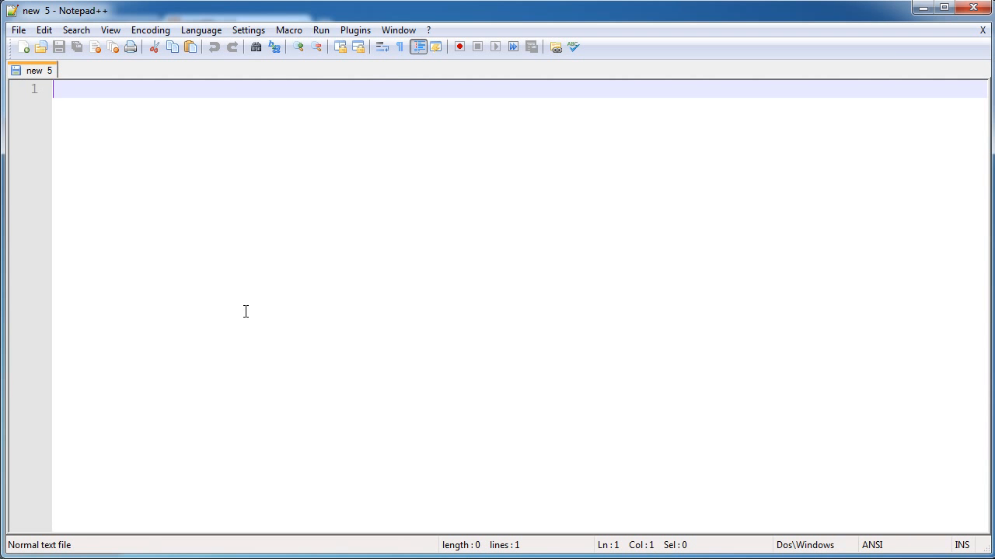
# Begin the document with <?php and save it as index.php in C:\xampp\htdocs\start.
pyautogui.write('<?php')
pyautogui.write('?>')
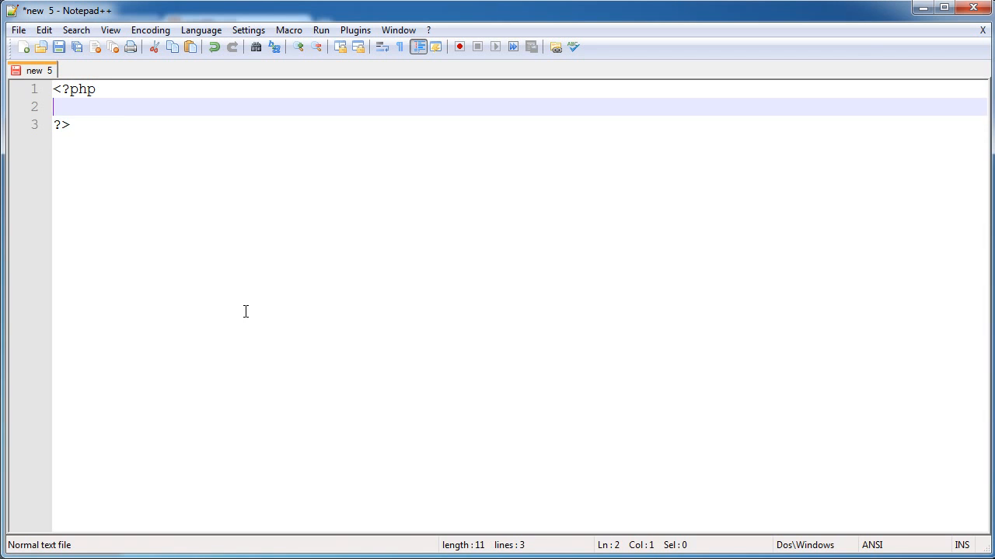
pyautogui.press('Delete')
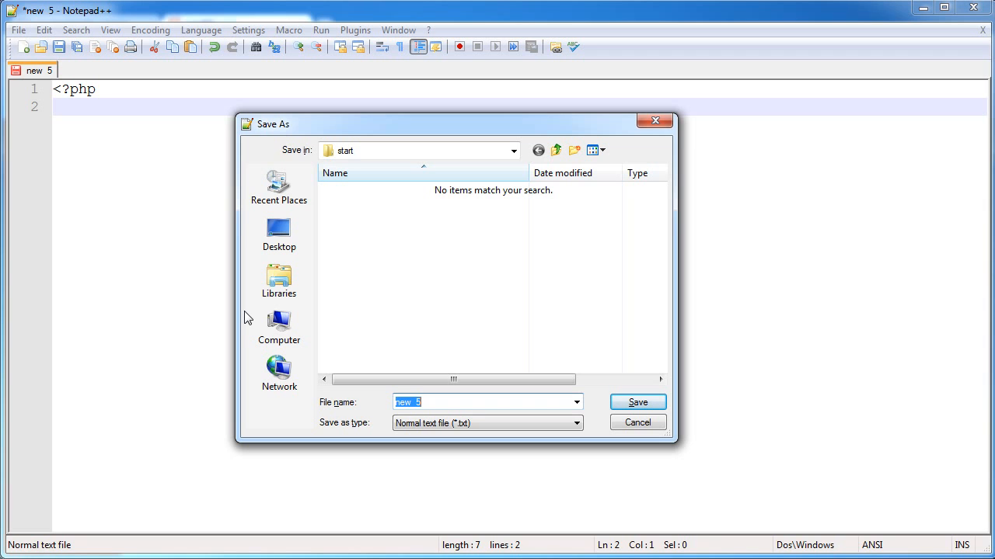
pyautogui.write('index.php')
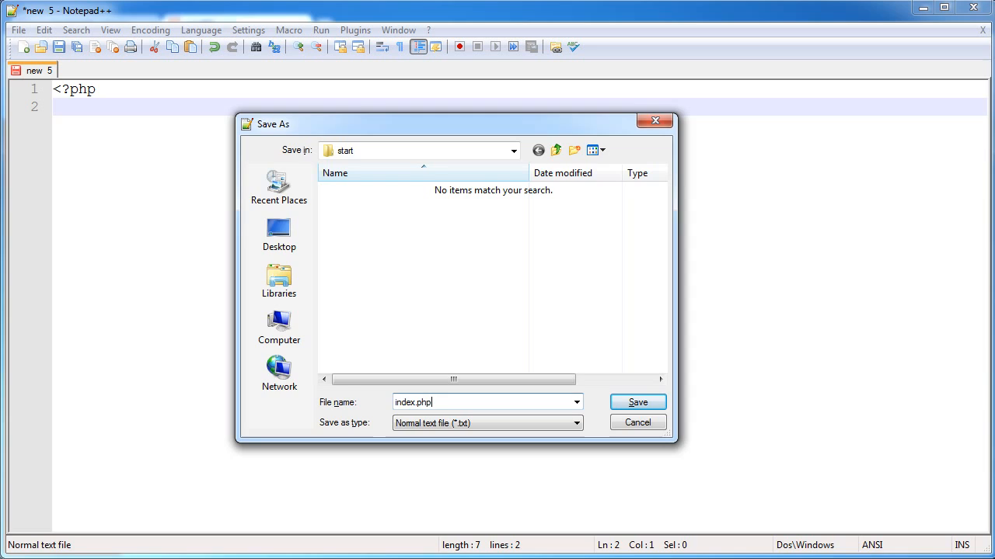
pyautogui.click(637, 401)
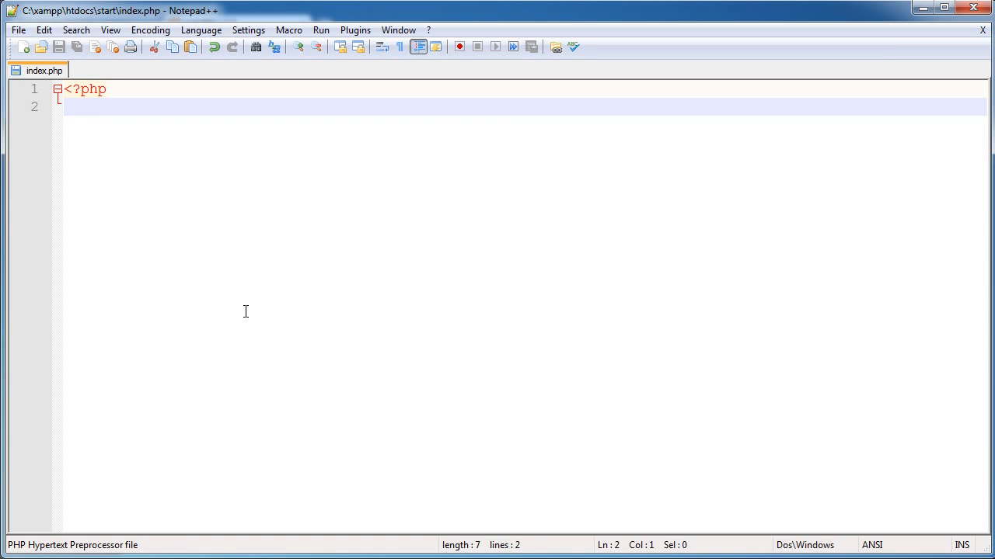
# Add the line echo 'Test'; to index.php.
pyautogui.write("echo '';")
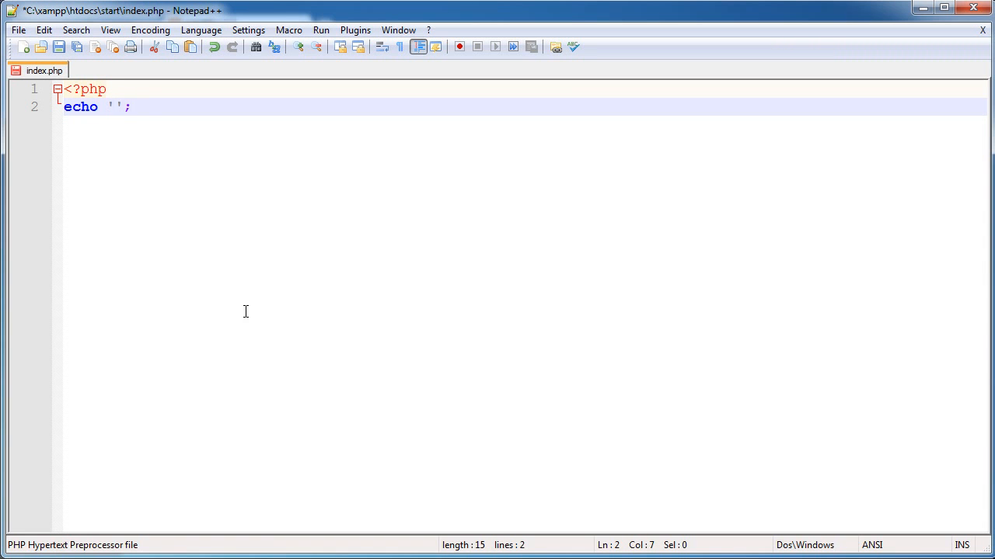
pyautogui.write('Test')
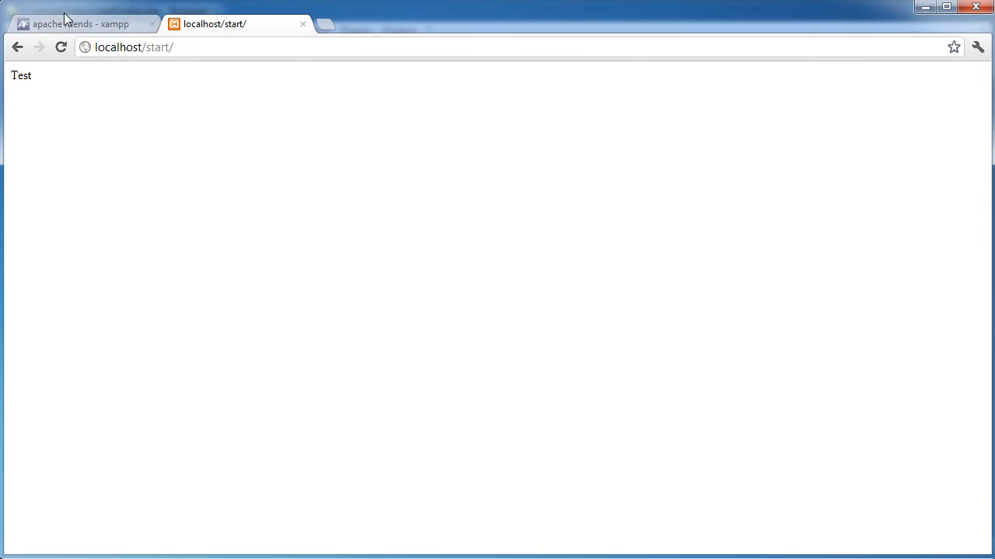
pyautogui.moveTo(294, 286)
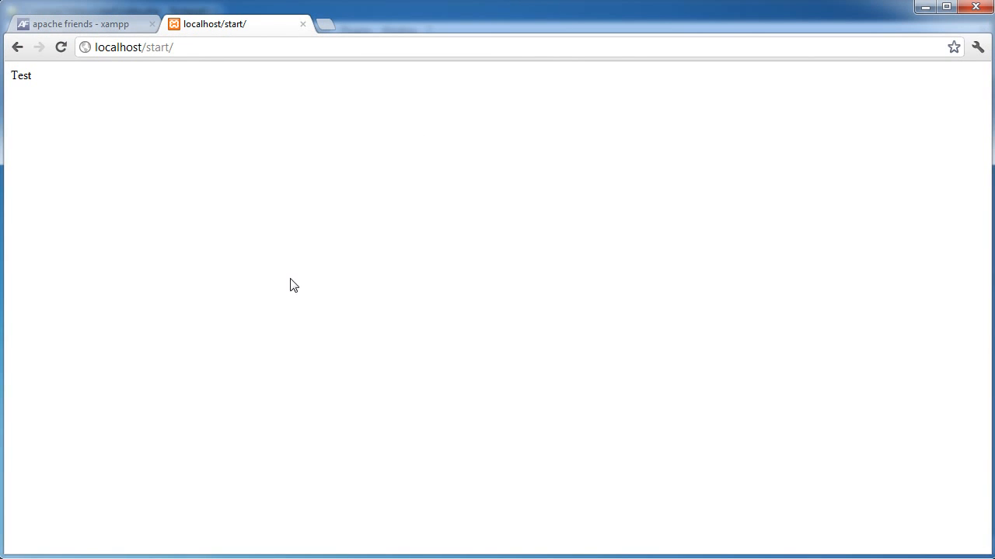
pyautogui.moveTo(309, 199)
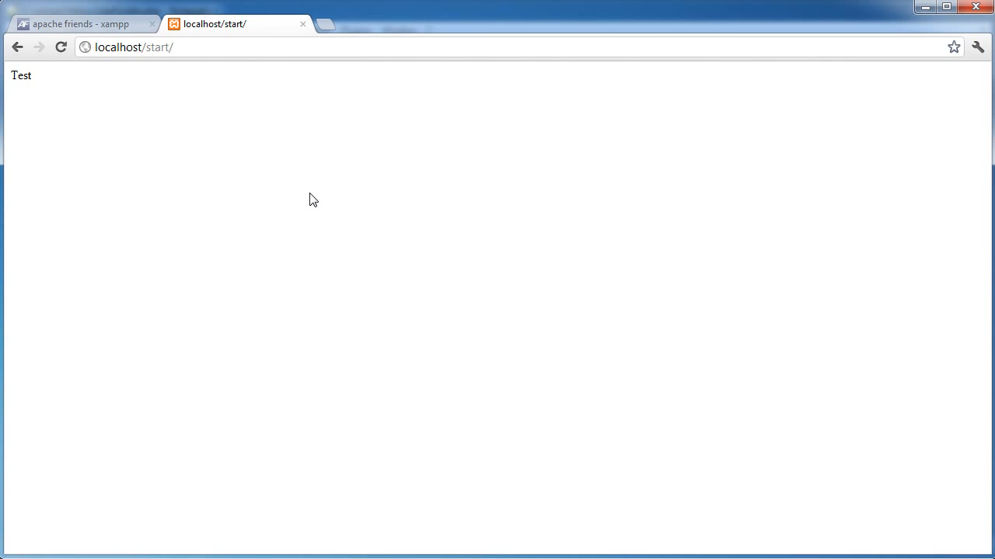